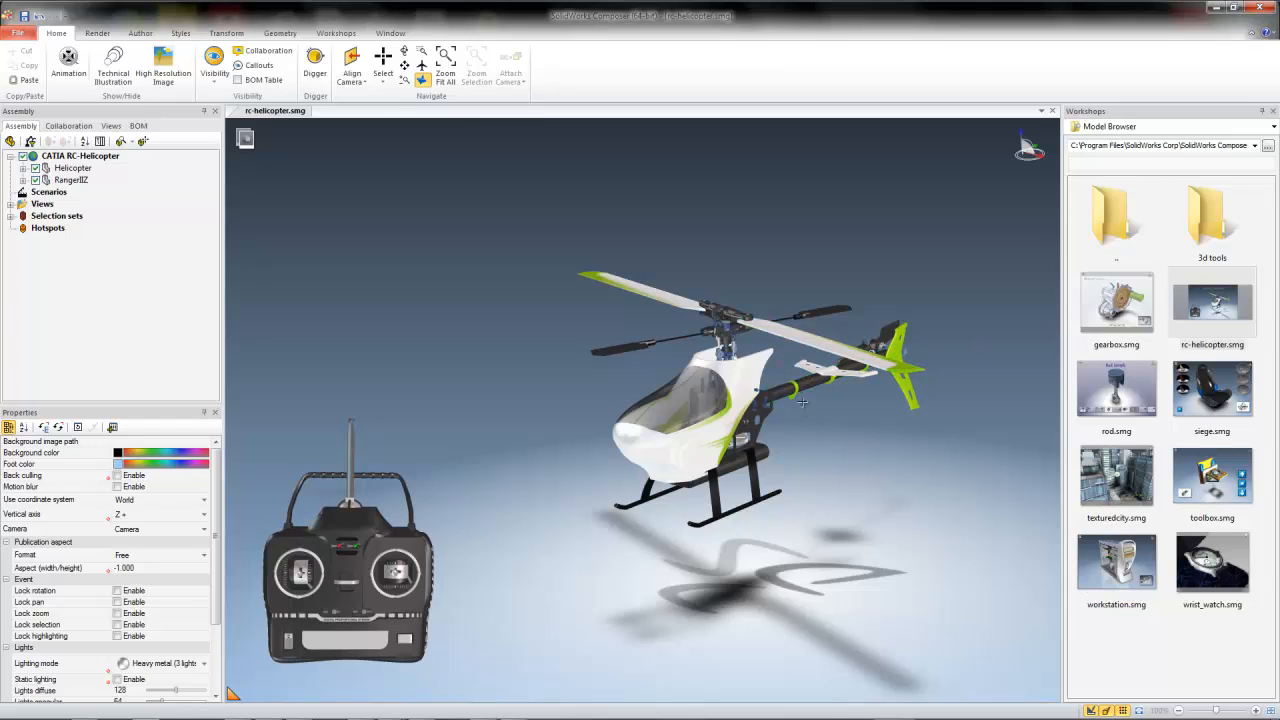
{"action": "mouse_move", "coordinate": [836, 372]}
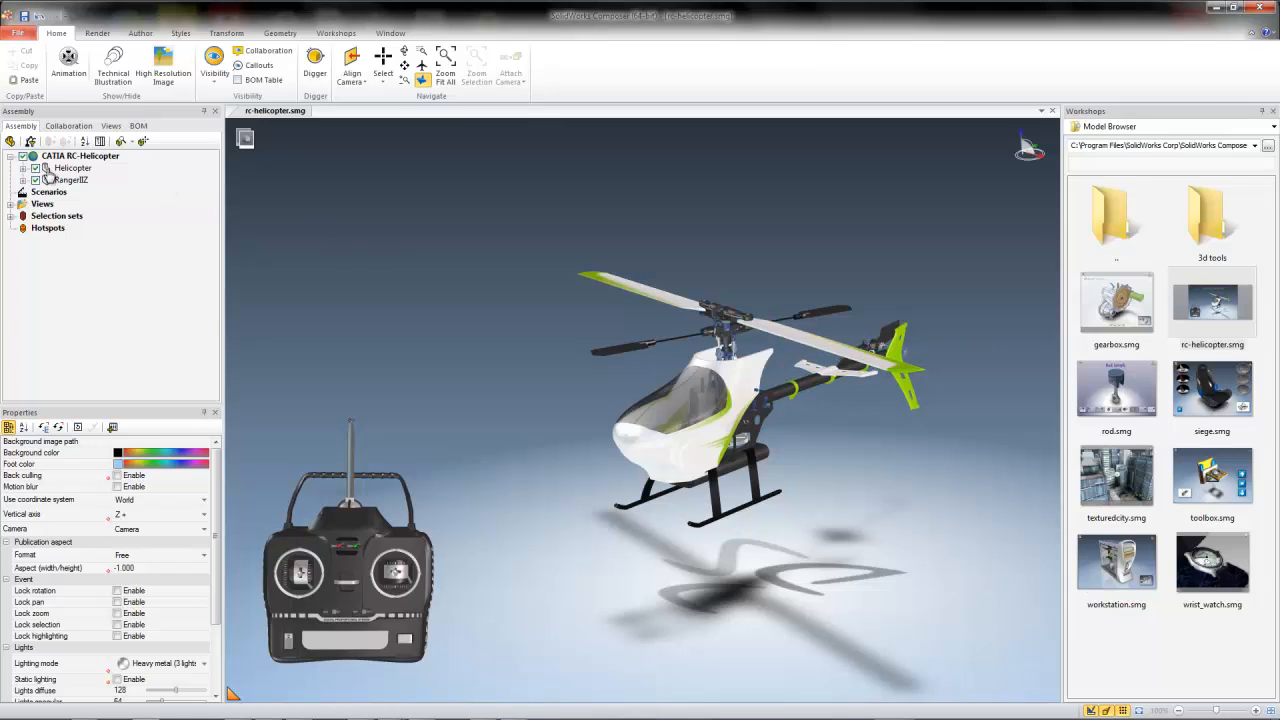
Step: Expand the Helicopter node in the Assembly tree toward the Tail subassembly parts
{"action": "left_click", "coordinate": [36, 168]}
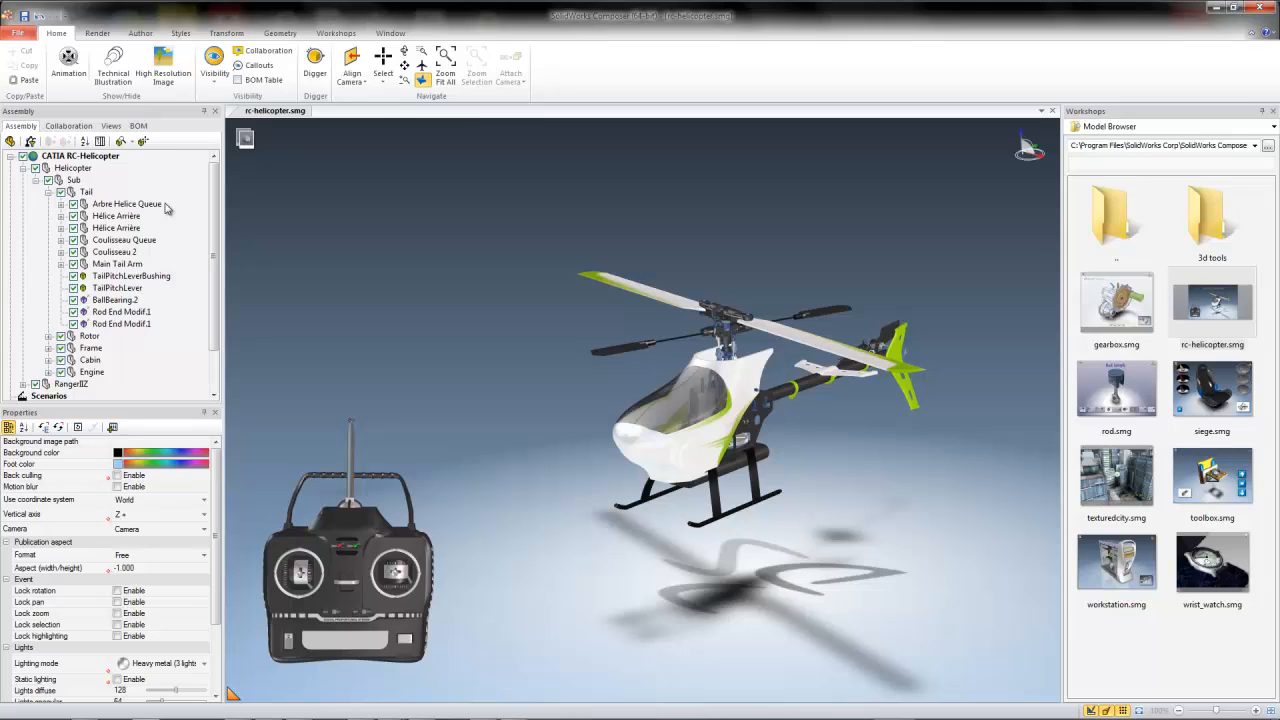
Step: Expand the Selection sets node and show the actors contained in Selection 1
{"action": "left_click", "coordinate": [226, 32]}
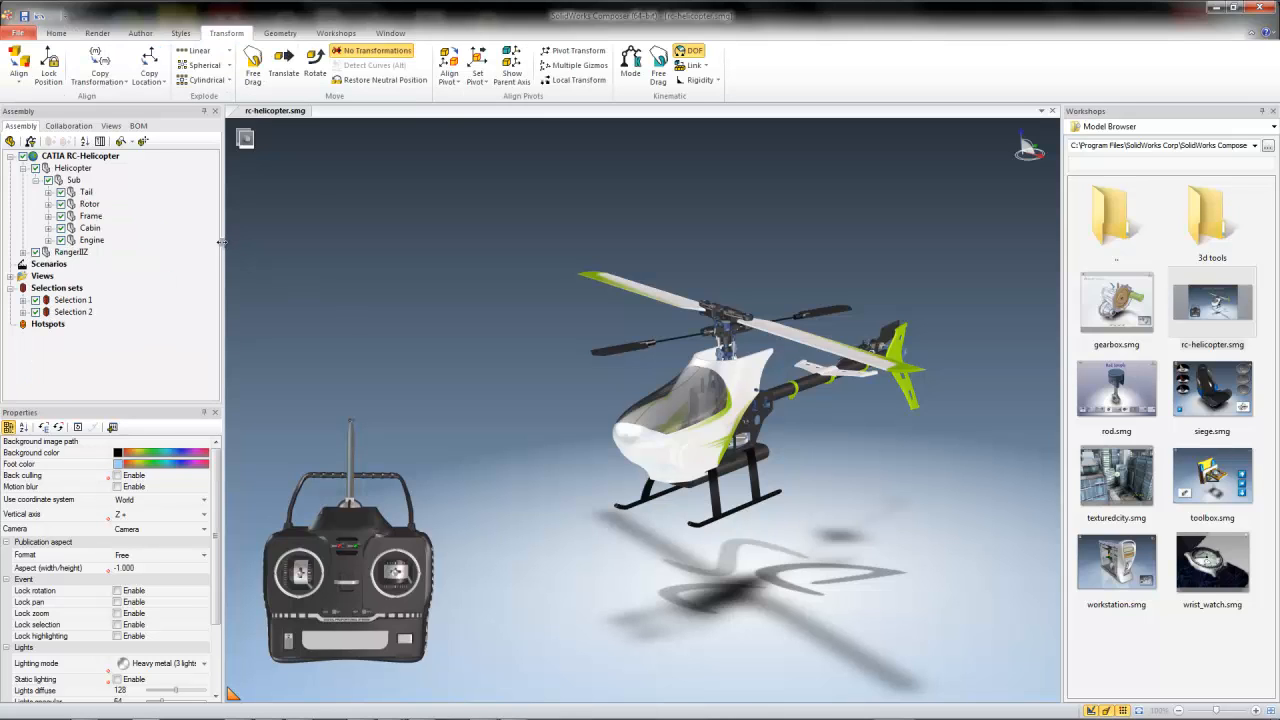
{"action": "mouse_move", "coordinate": [158, 252]}
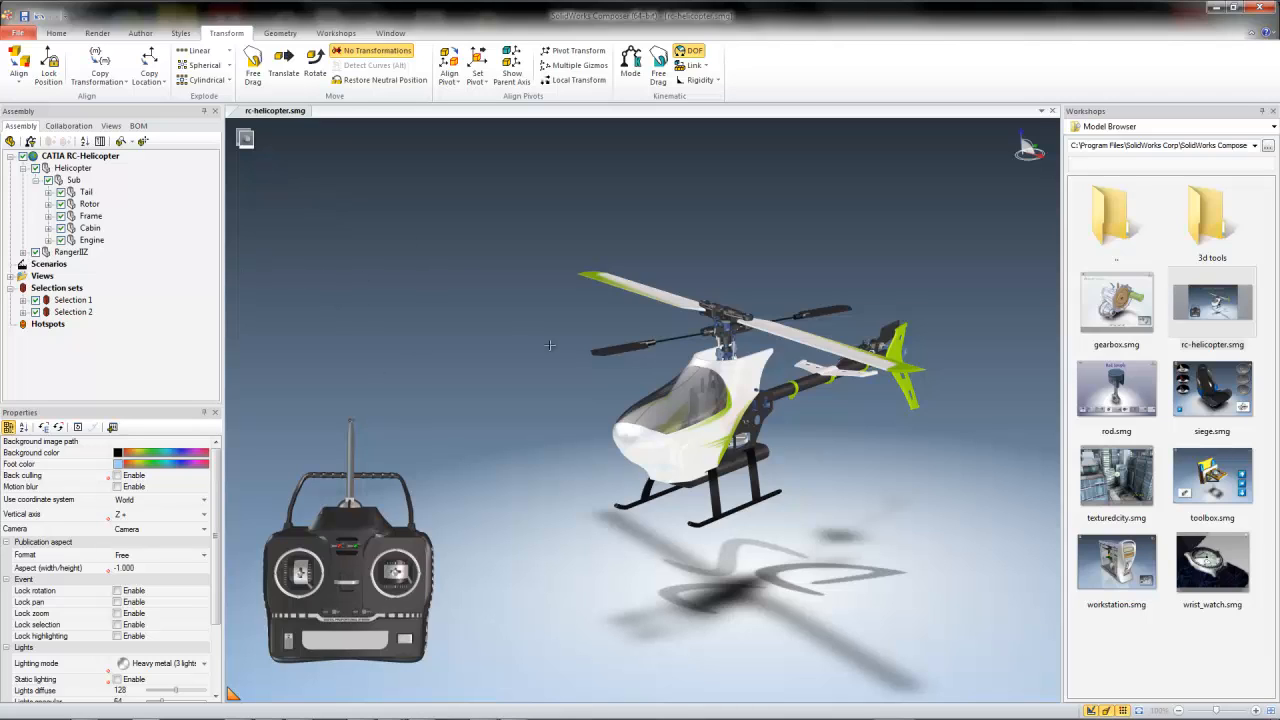
{"action": "left_click", "coordinate": [90, 228]}
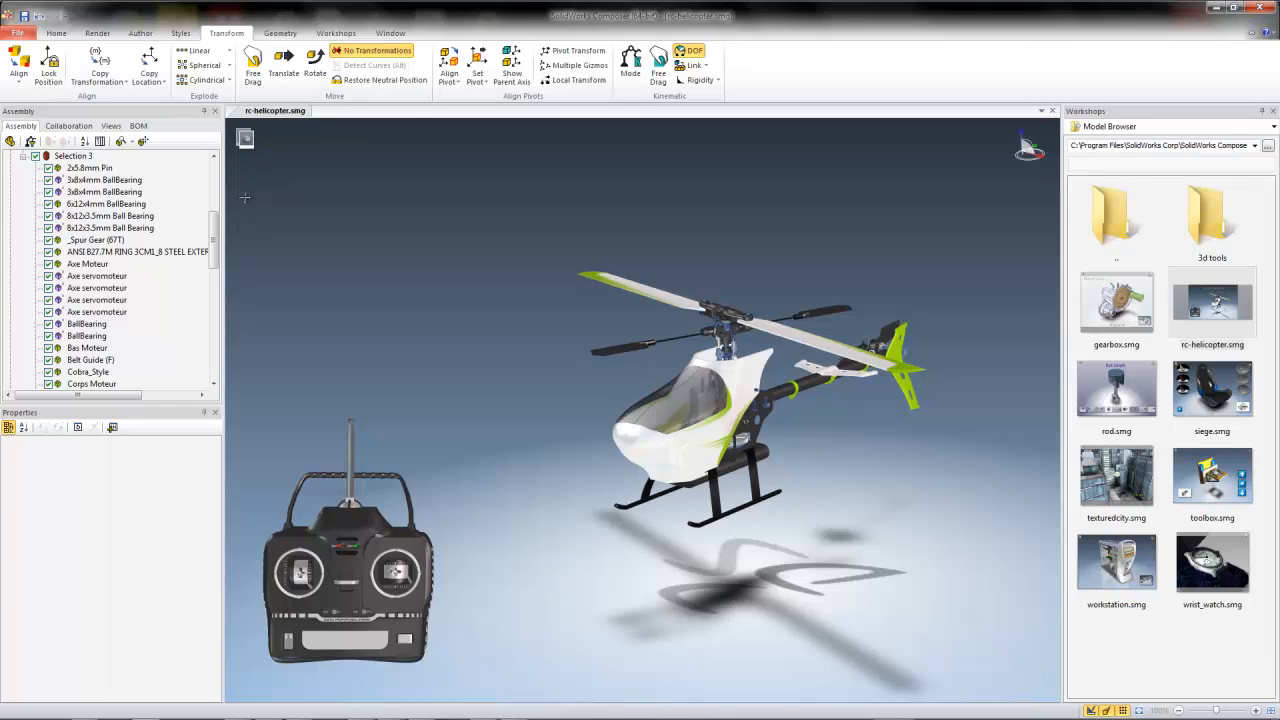
{"action": "mouse_move", "coordinate": [328, 226]}
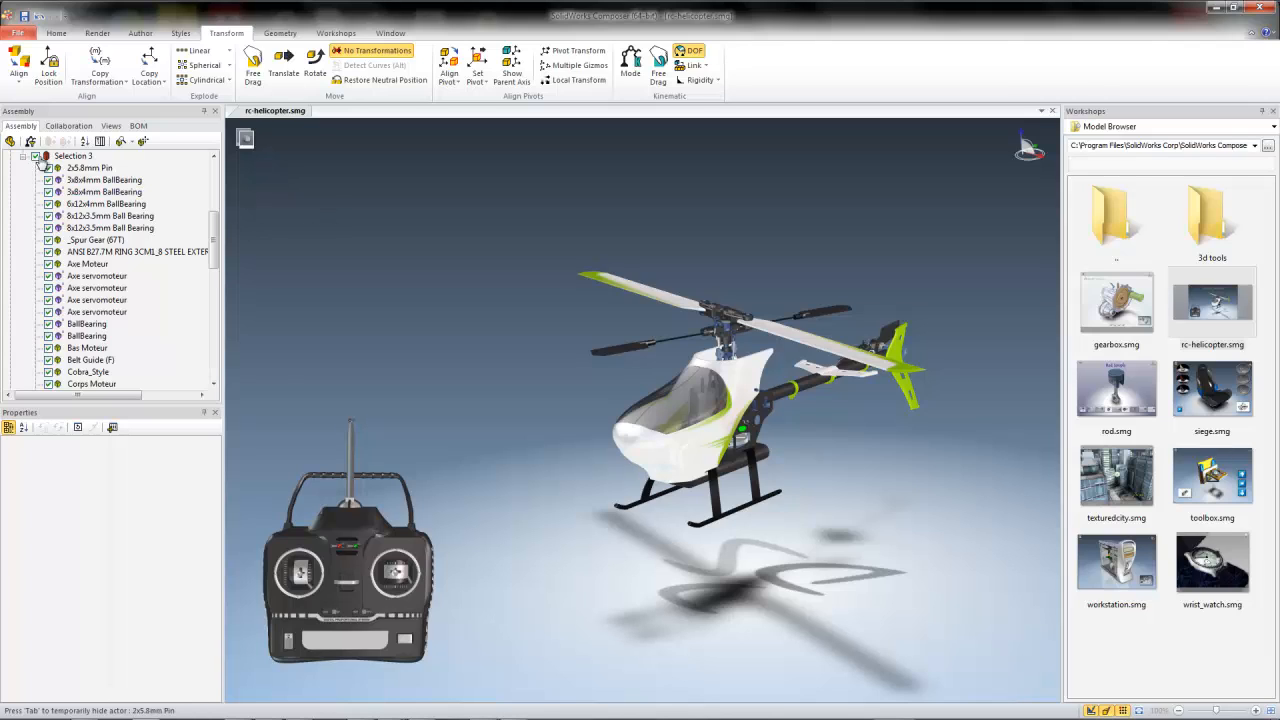
Step: Show the Collaboration items, expand Annotations and reveal them on the model, then list saved views
{"action": "left_click", "coordinate": [68, 124]}
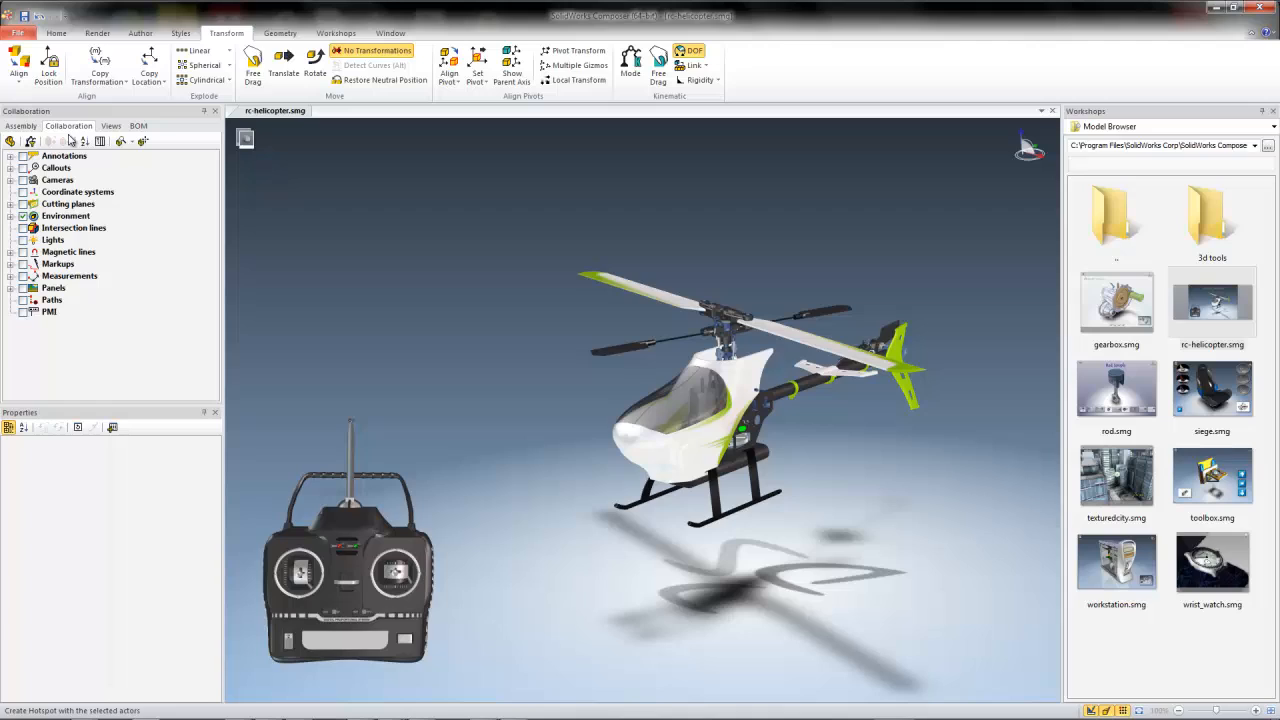
{"action": "left_click", "coordinate": [64, 156]}
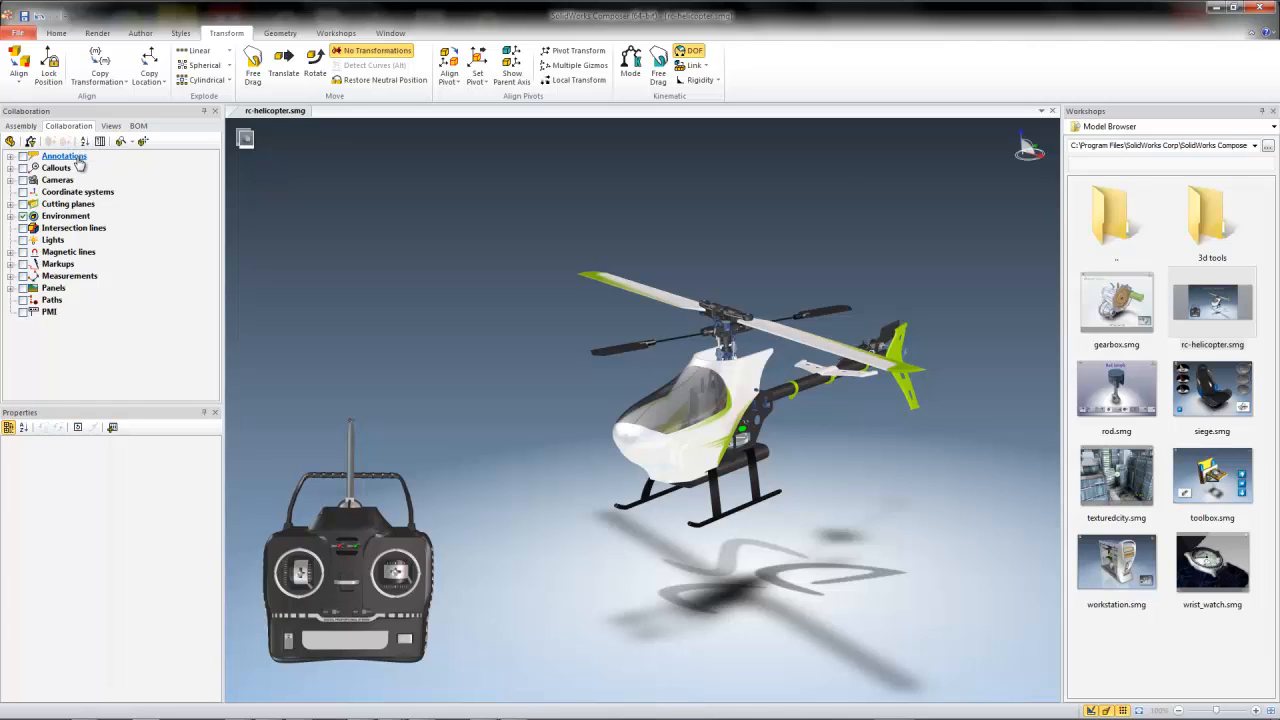
{"action": "left_click", "coordinate": [10, 180]}
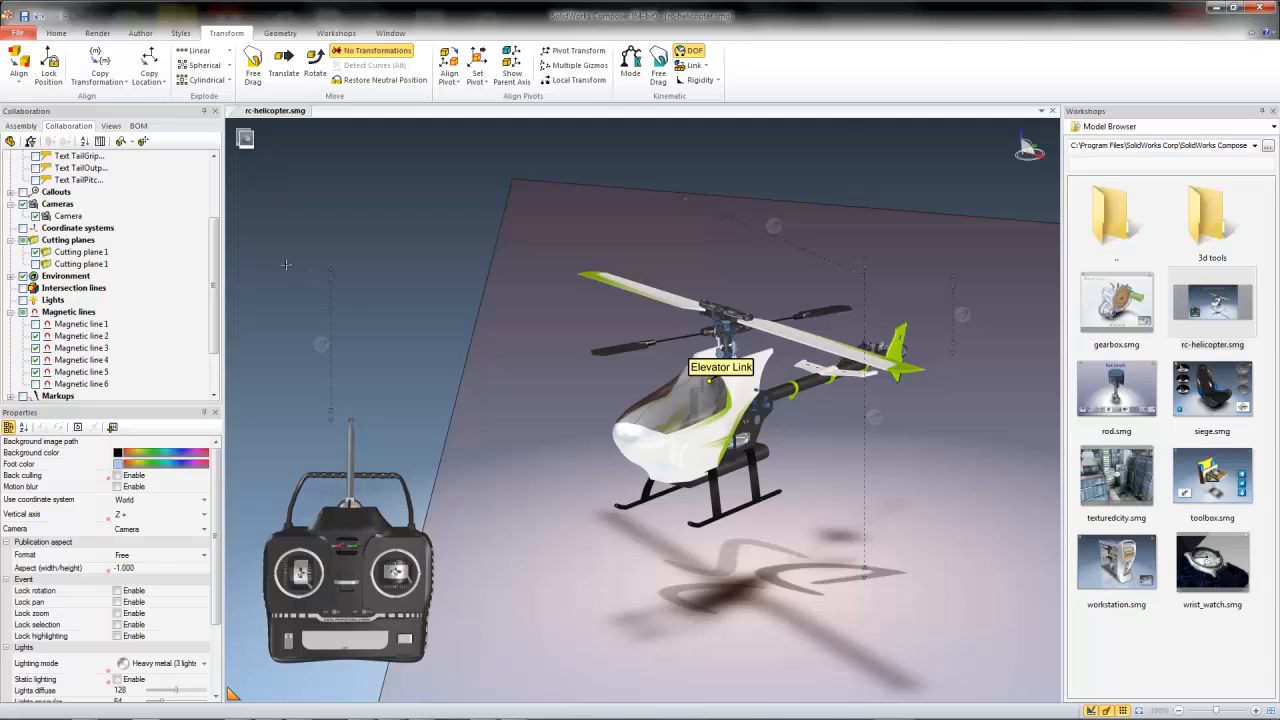
{"action": "left_click", "coordinate": [56, 32]}
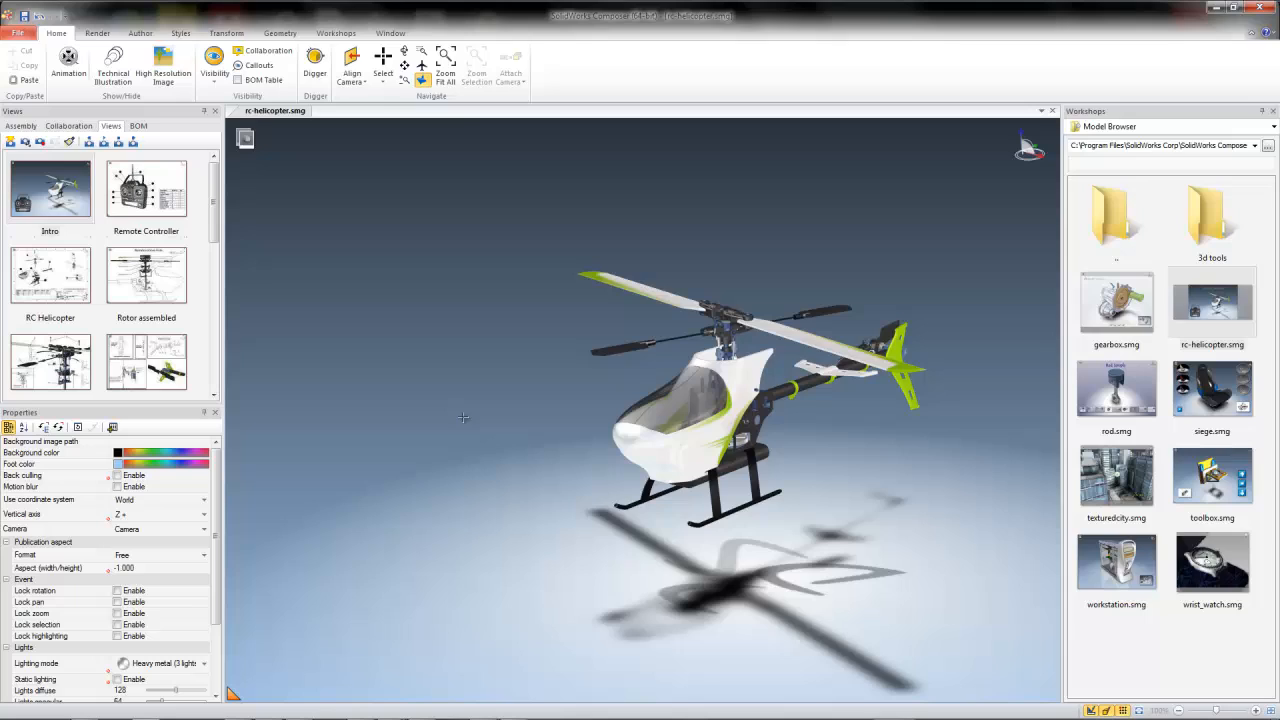
{"action": "mouse_move", "coordinate": [468, 436]}
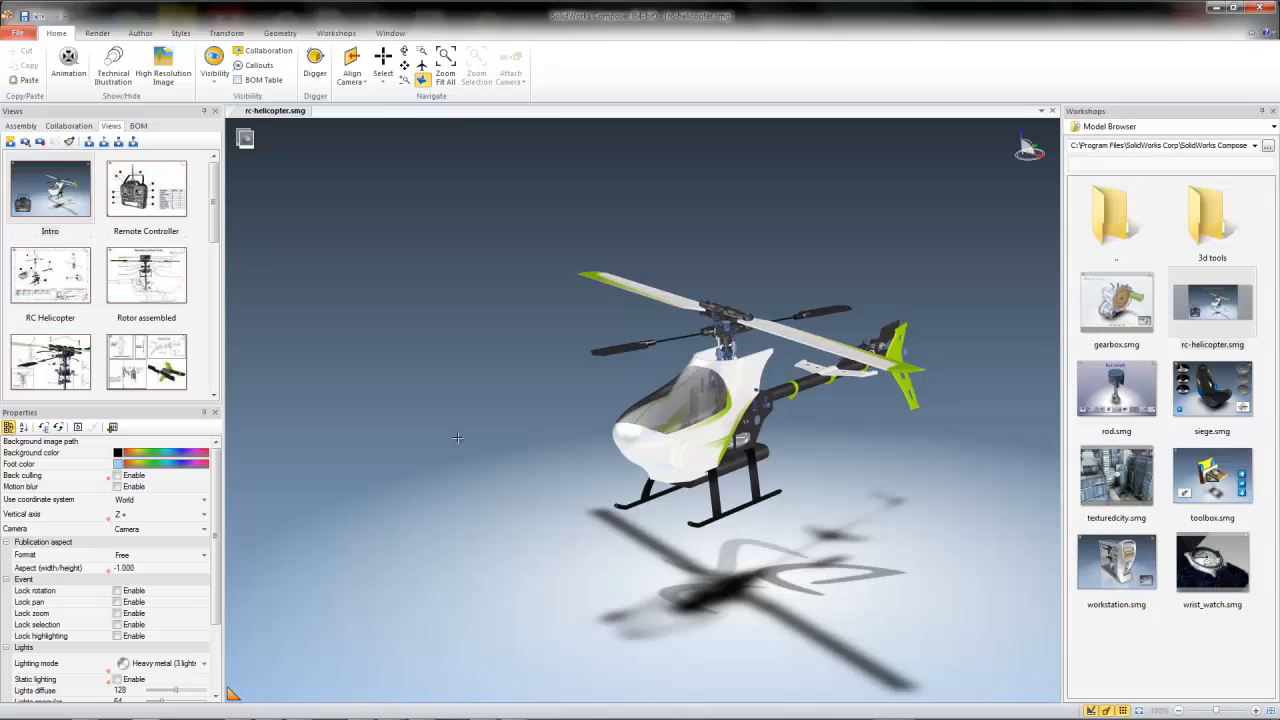
{"action": "mouse_move", "coordinate": [10, 140]}
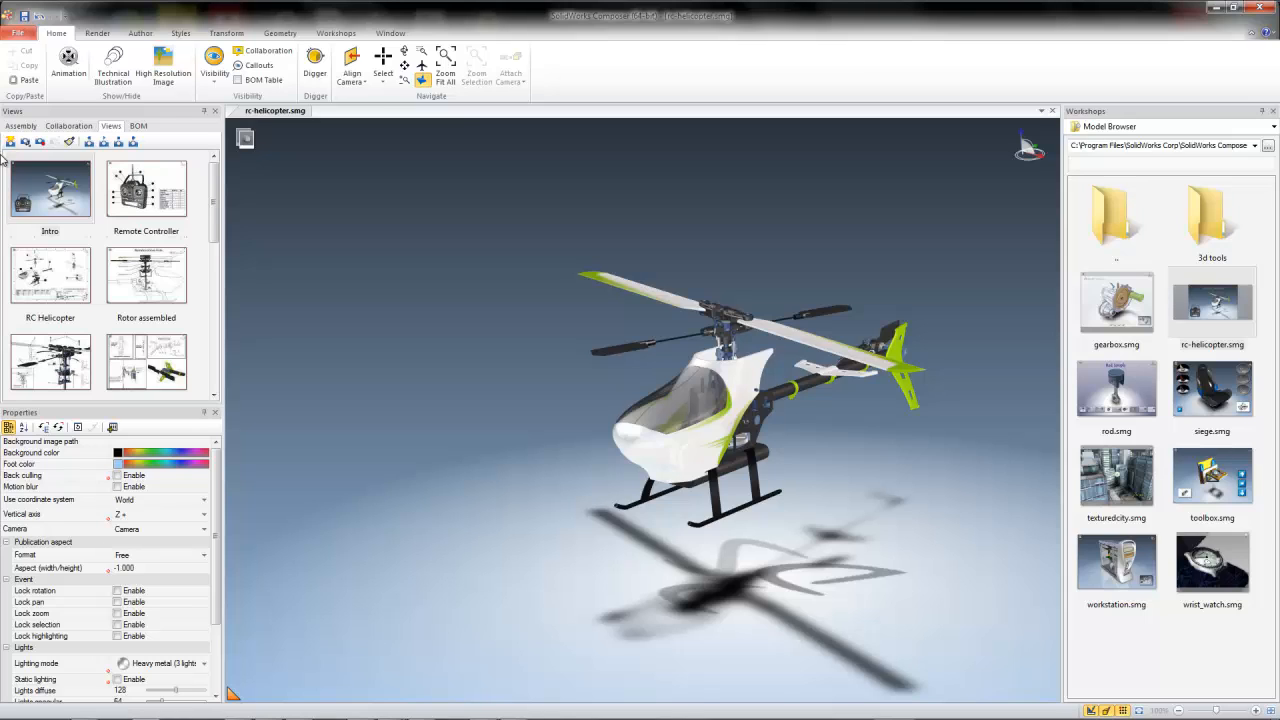
Step: Bring up the Align Camera choices such as Front/Back and Top/Bottom
{"action": "left_click", "coordinate": [352, 70]}
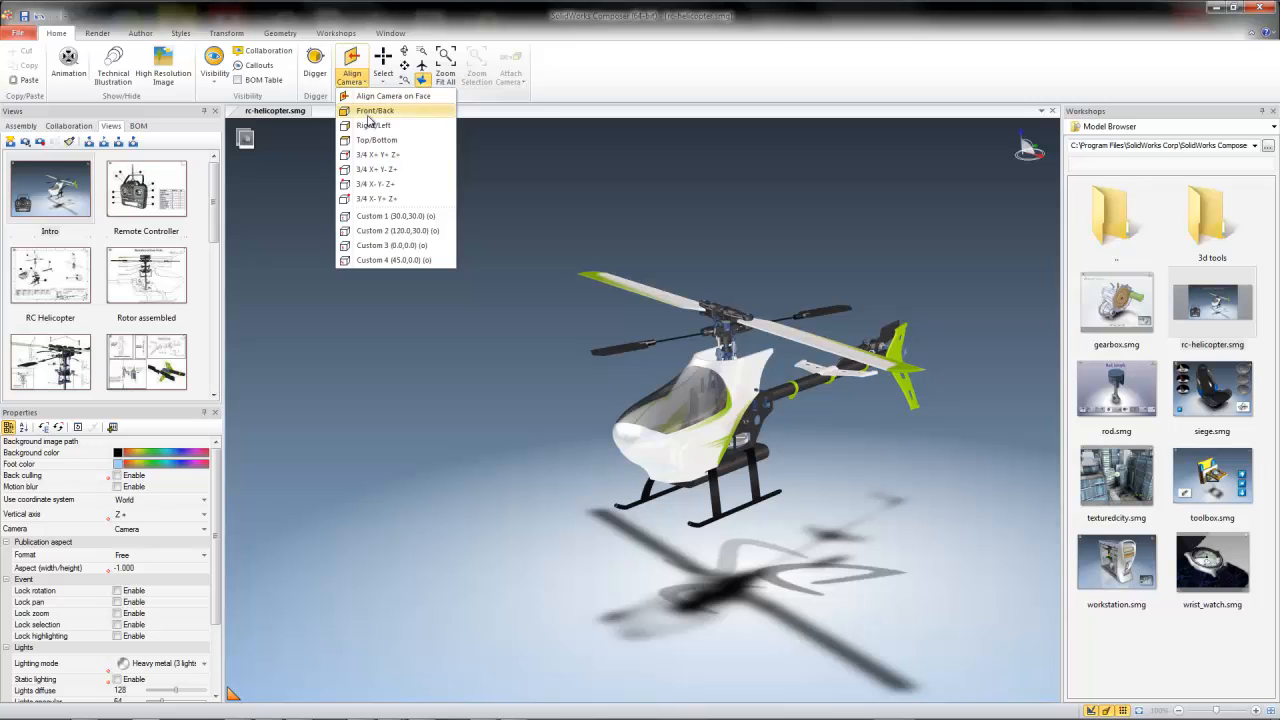
Step: Align the camera to a side-on view and scroll down the saved view thumbnails
{"action": "left_click", "coordinate": [376, 110]}
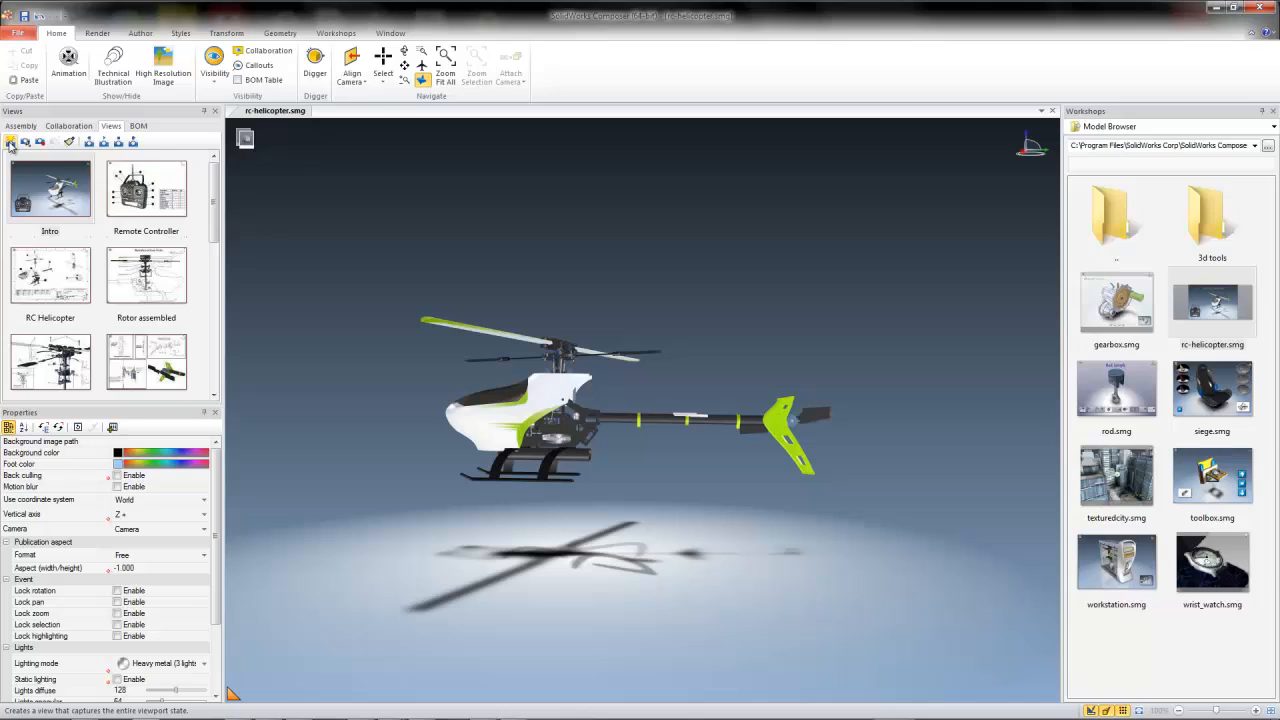
{"action": "scroll", "scroll_direction": "down", "scroll_amount": 3}
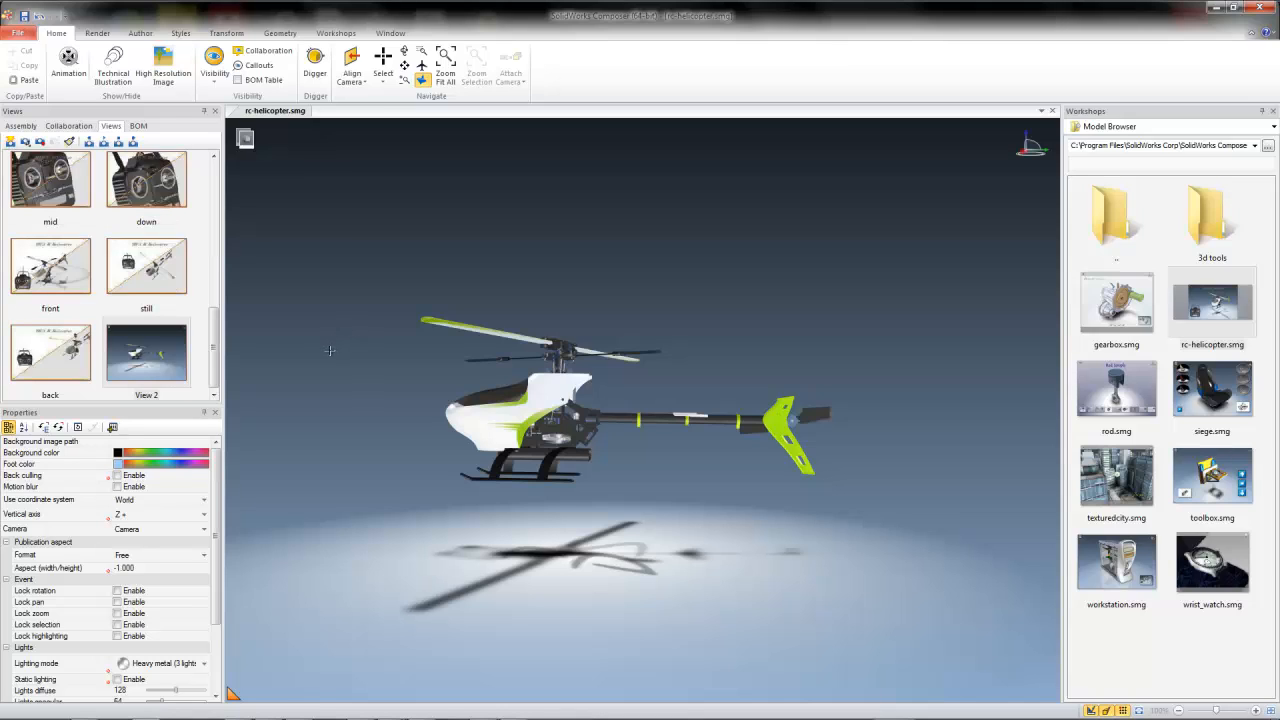
{"action": "mouse_move", "coordinate": [316, 336]}
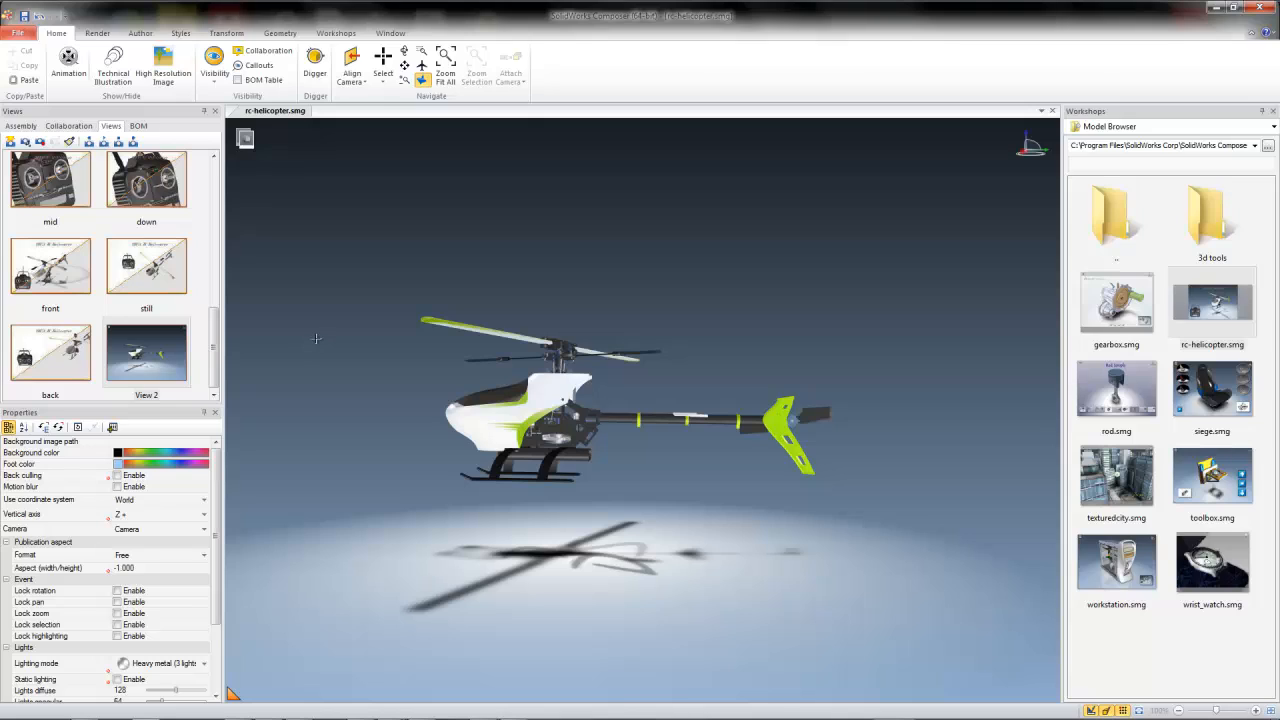
{"action": "mouse_move", "coordinate": [304, 336]}
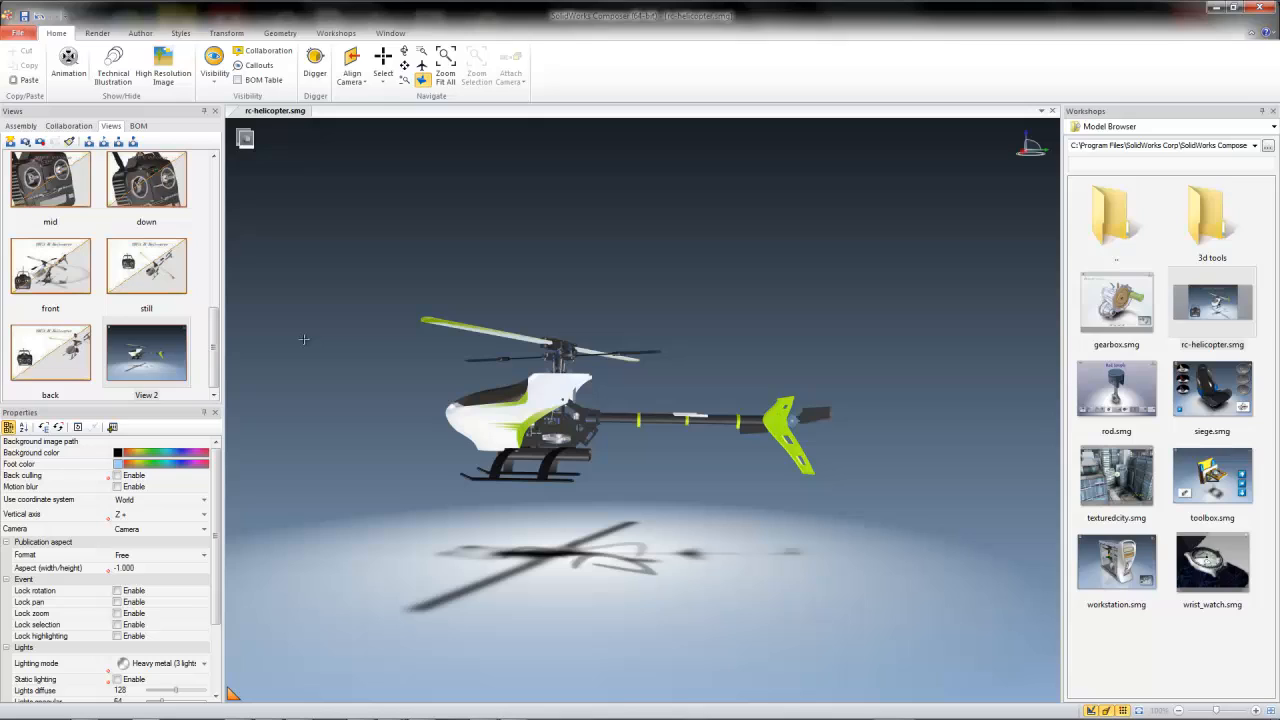
{"action": "mouse_move", "coordinate": [296, 340]}
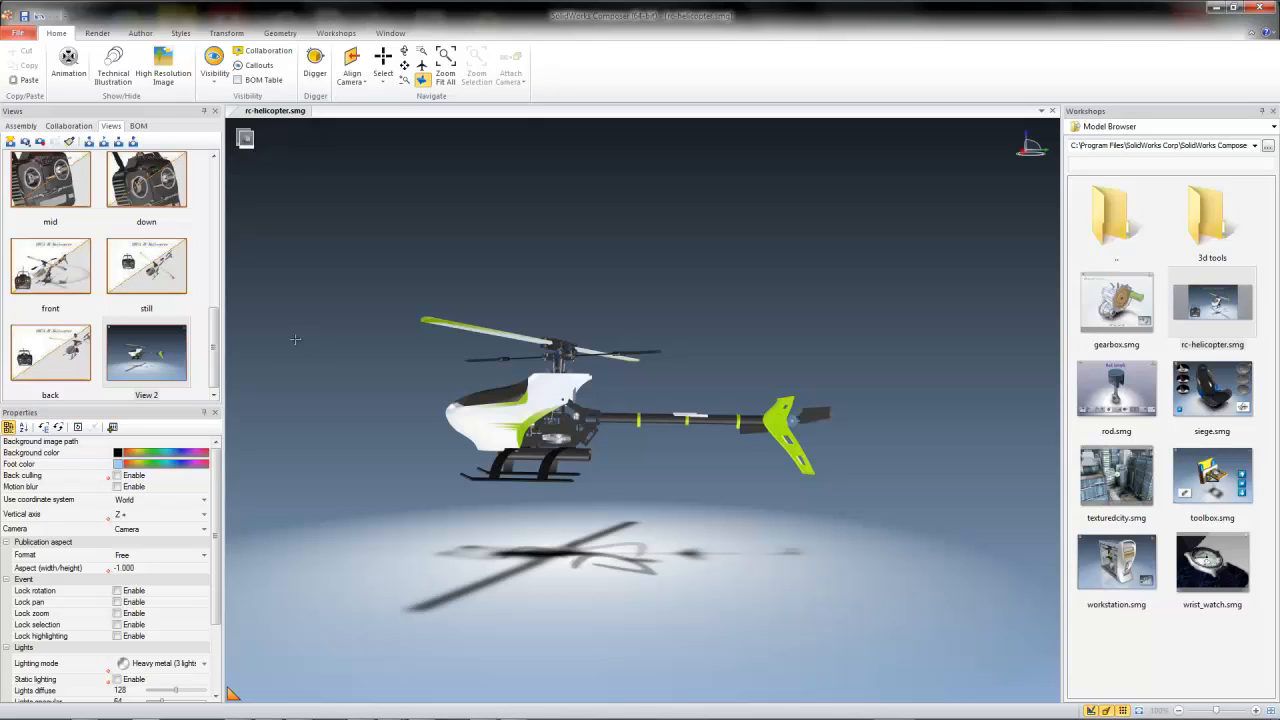
{"action": "mouse_move", "coordinate": [360, 204]}
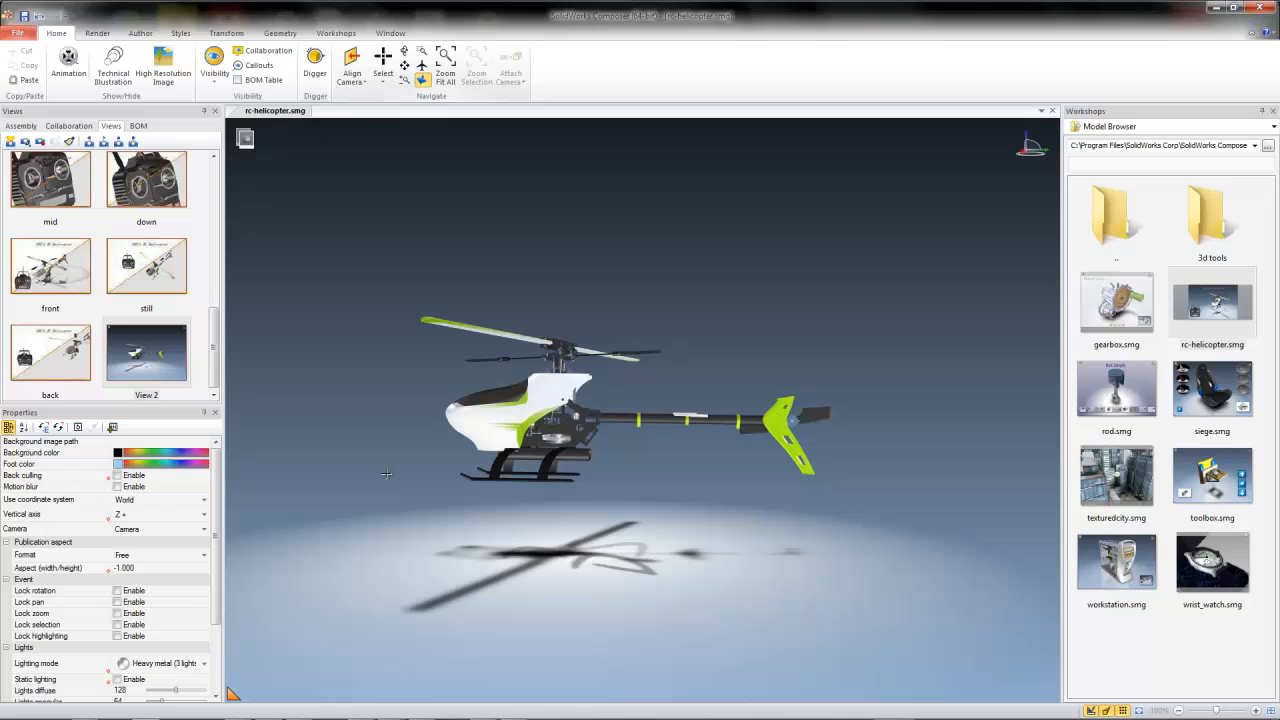
{"action": "mouse_move", "coordinate": [732, 624]}
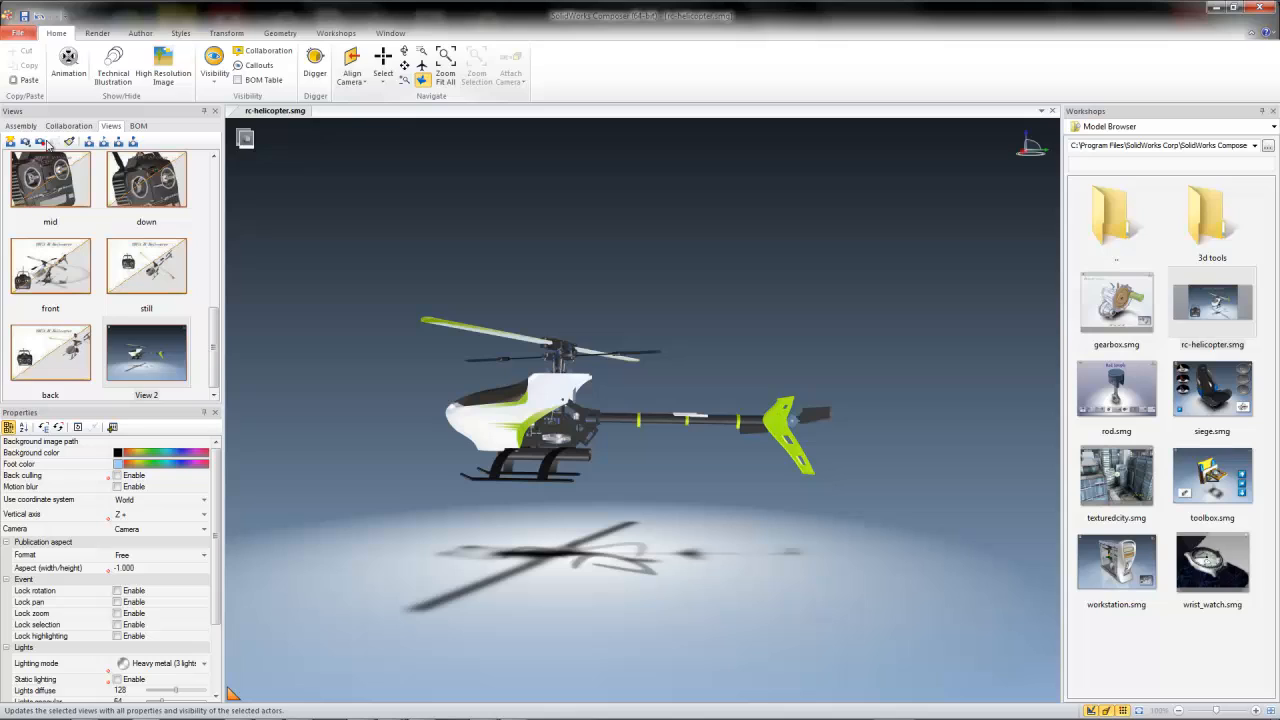
{"action": "scroll", "scroll_direction": "down", "scroll_amount": 3}
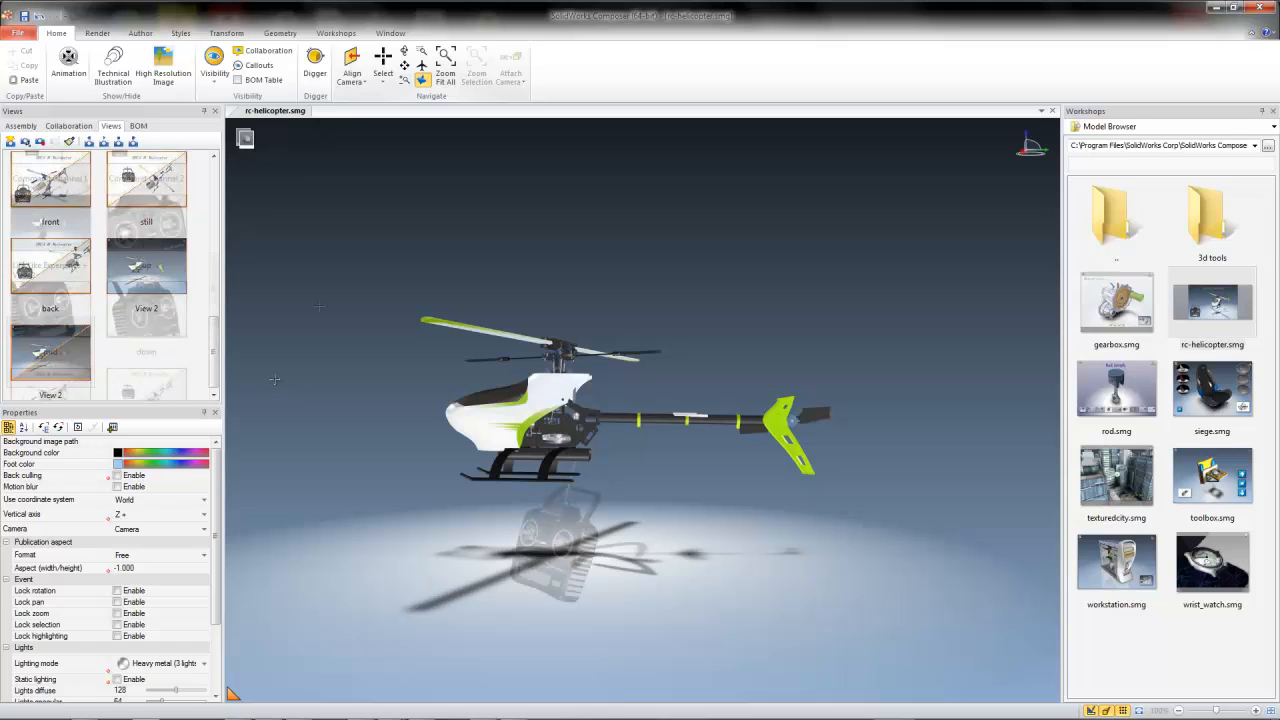
Step: Scroll the Views list to the head-on view with the remote controller in the foreground
{"action": "scroll", "scroll_direction": "down", "scroll_amount": 3}
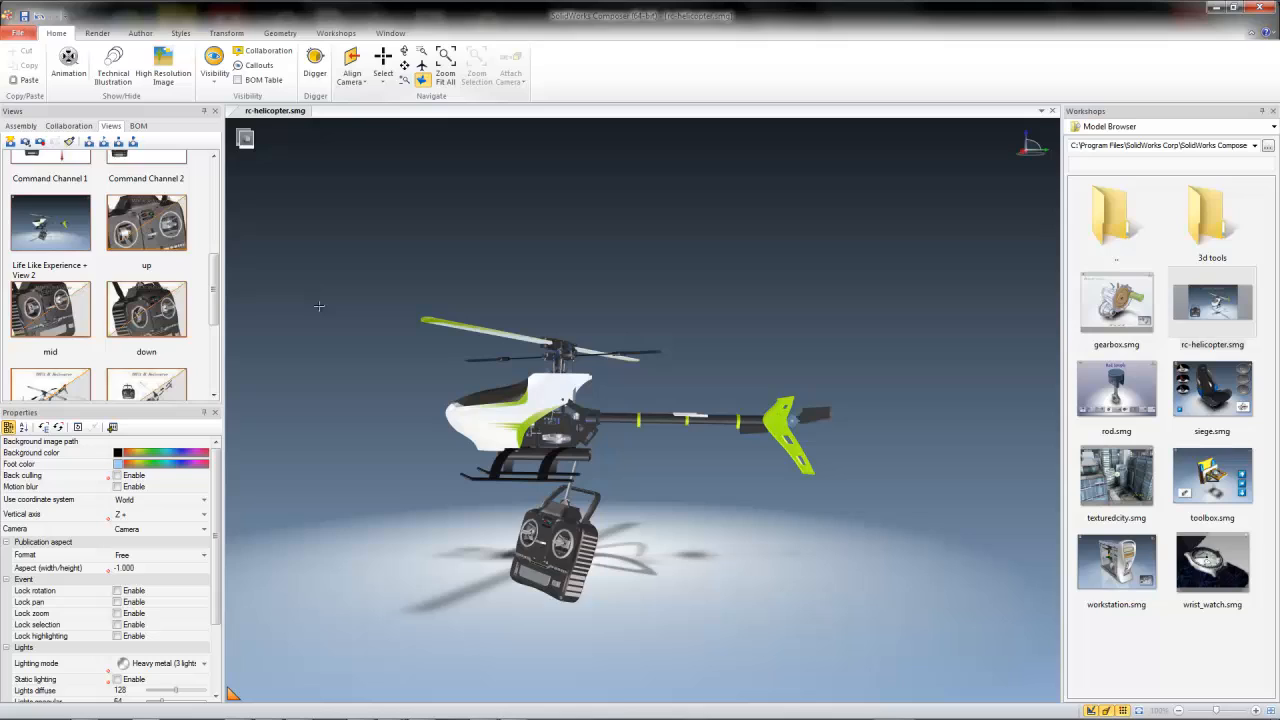
{"action": "mouse_move", "coordinate": [336, 348]}
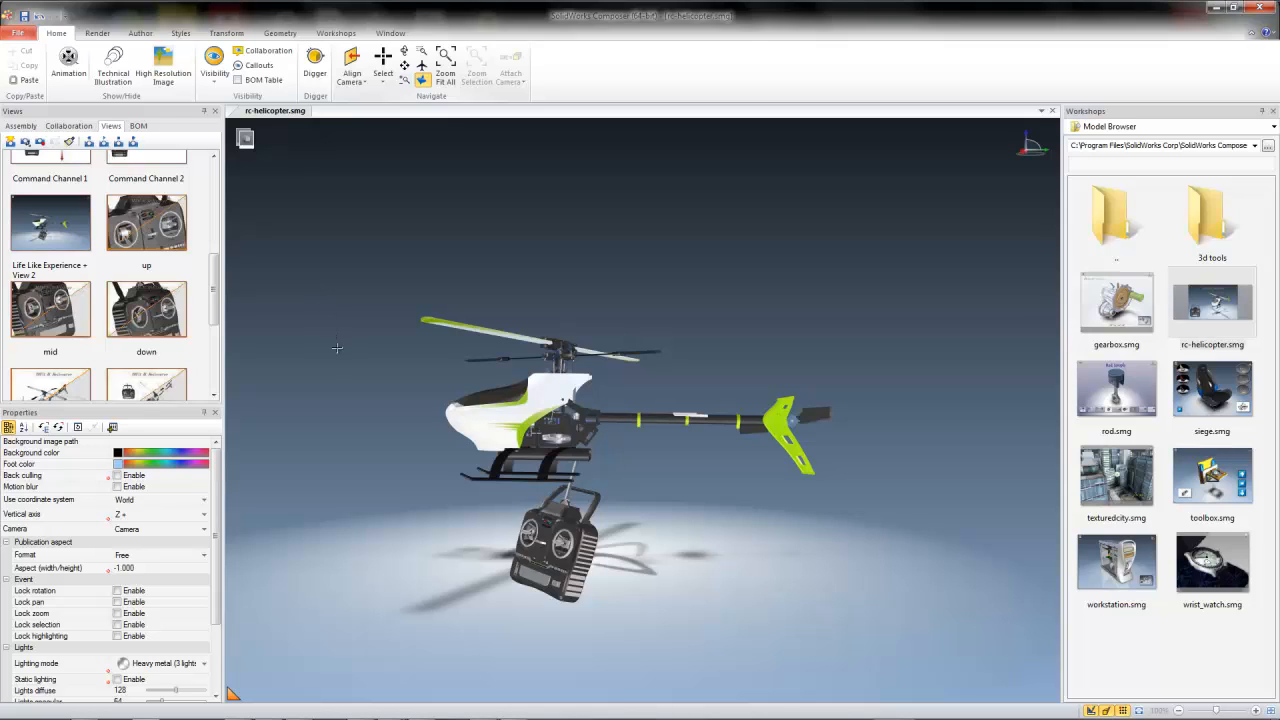
{"action": "mouse_move", "coordinate": [288, 152]}
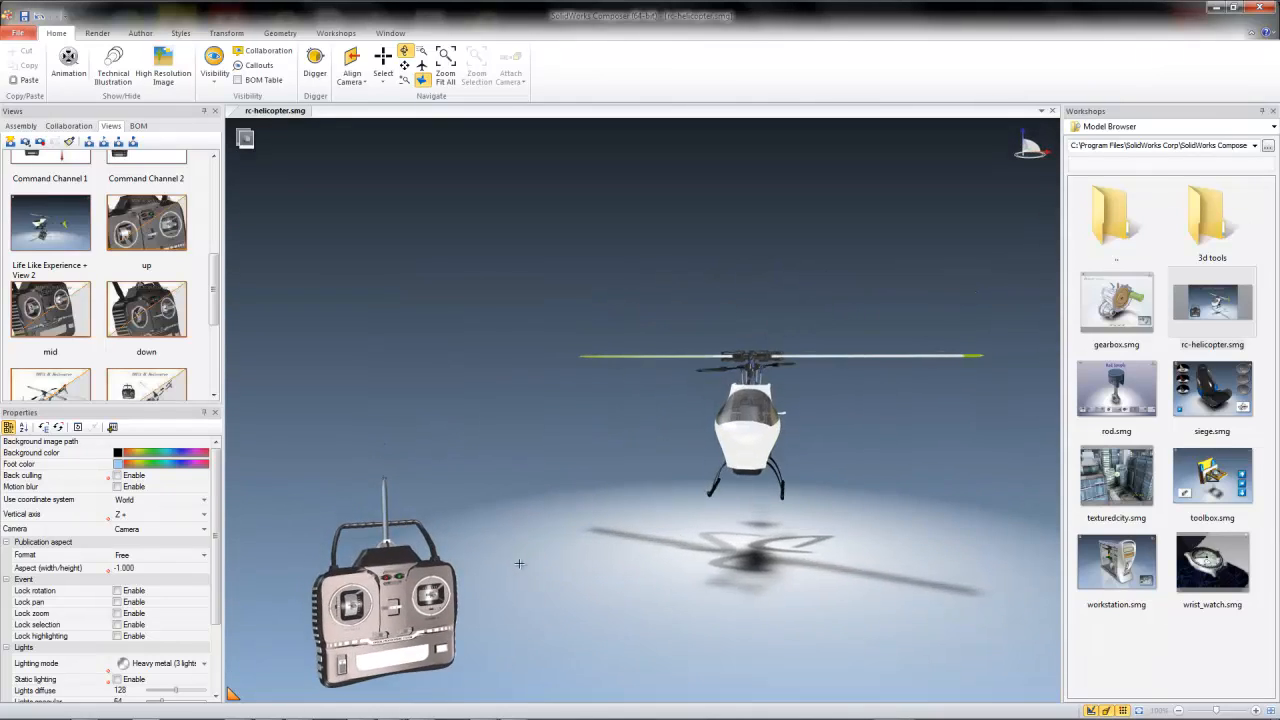
Step: Free-drag the remote controller beside the tail and update the Life Like Experience view with its new position
{"action": "left_click", "coordinate": [384, 584]}
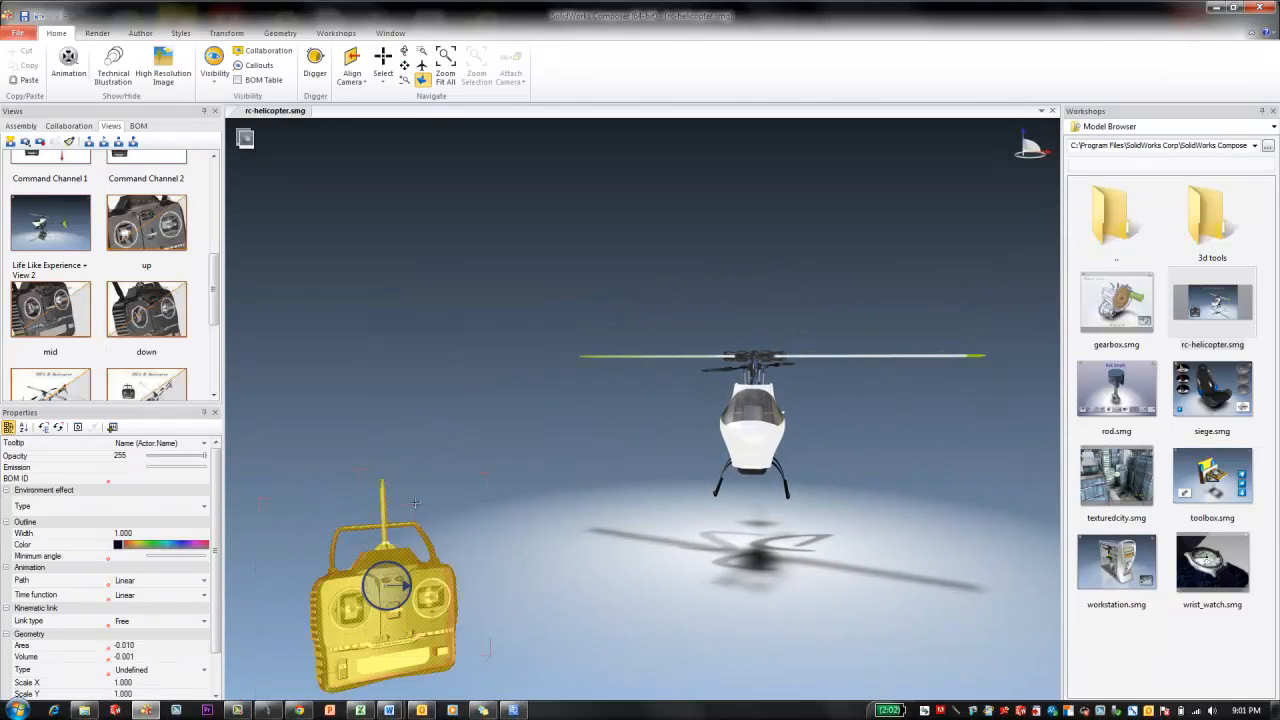
{"action": "left_click", "coordinate": [226, 32]}
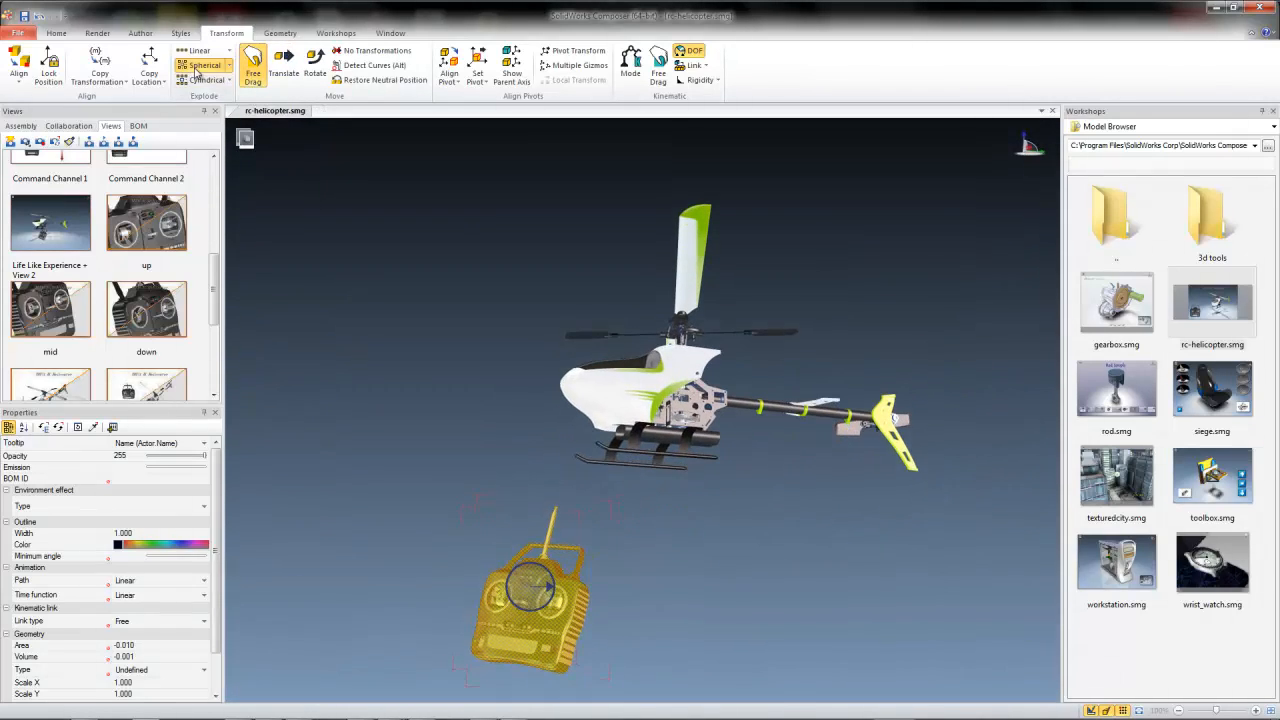
{"action": "left_click", "coordinate": [530, 600]}
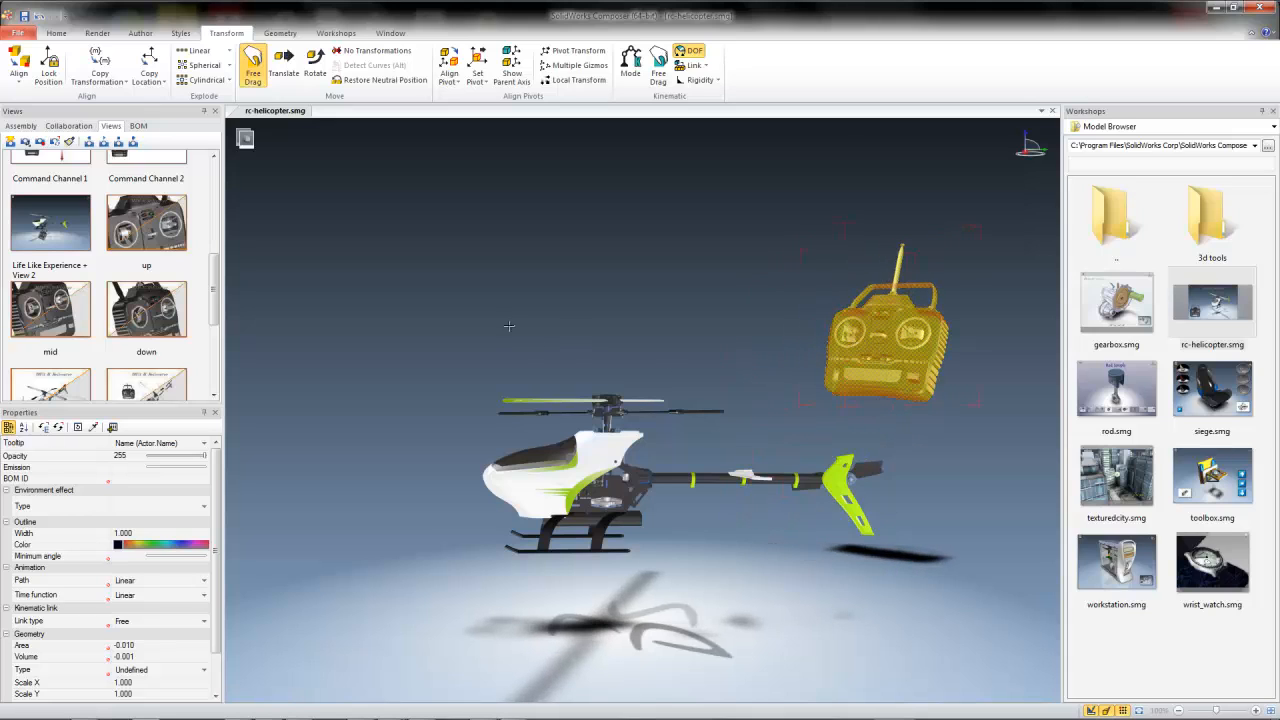
{"action": "left_click", "coordinate": [50, 222]}
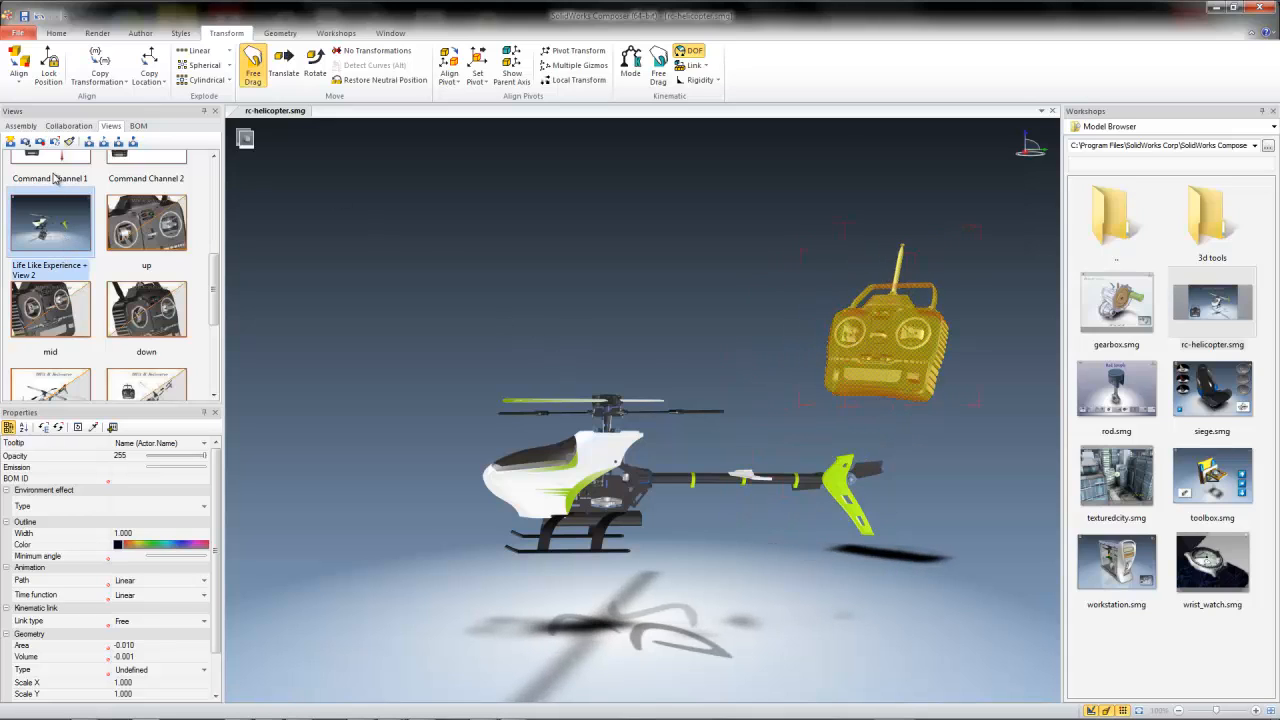
{"action": "mouse_move", "coordinate": [54, 140]}
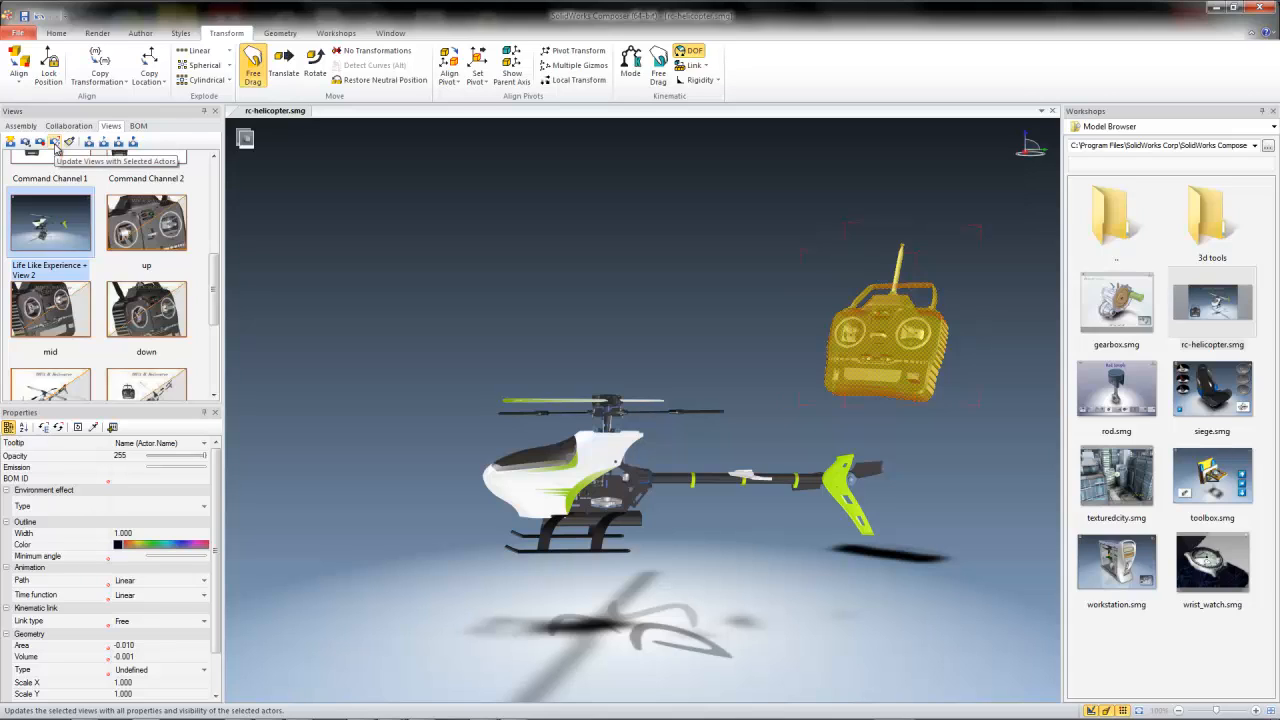
{"action": "left_click", "coordinate": [56, 142]}
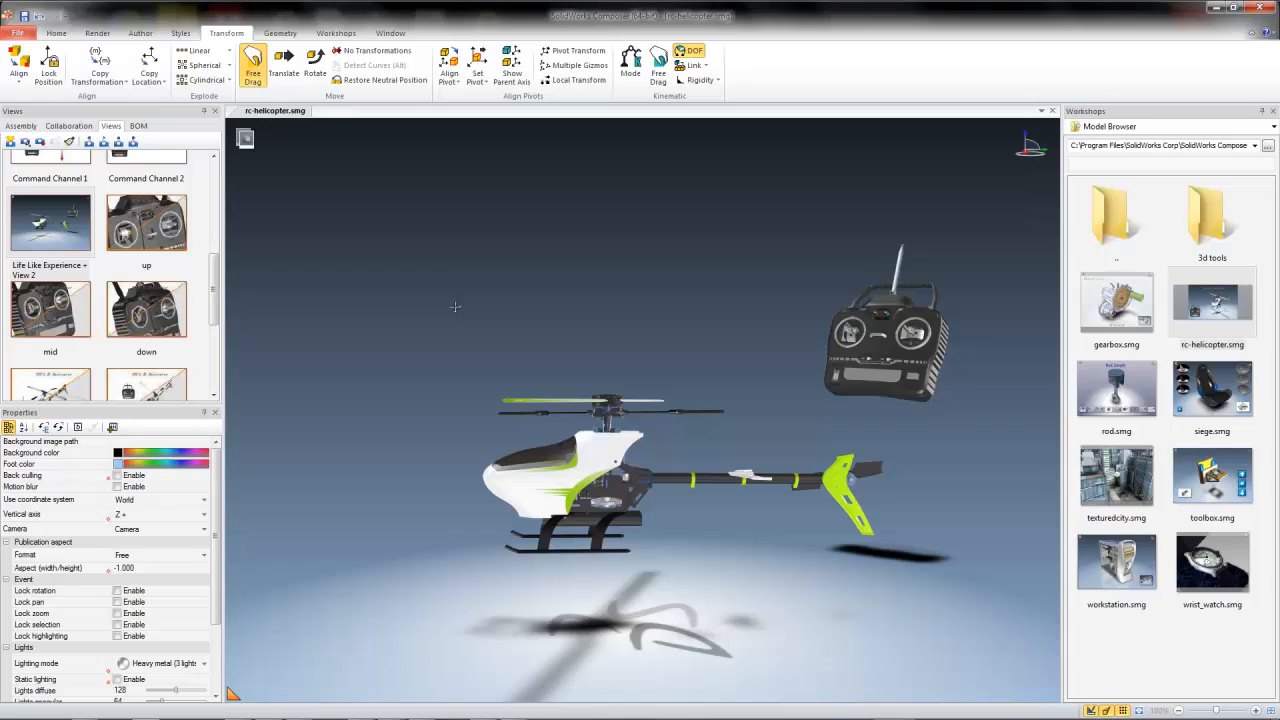
{"action": "mouse_move", "coordinate": [380, 244]}
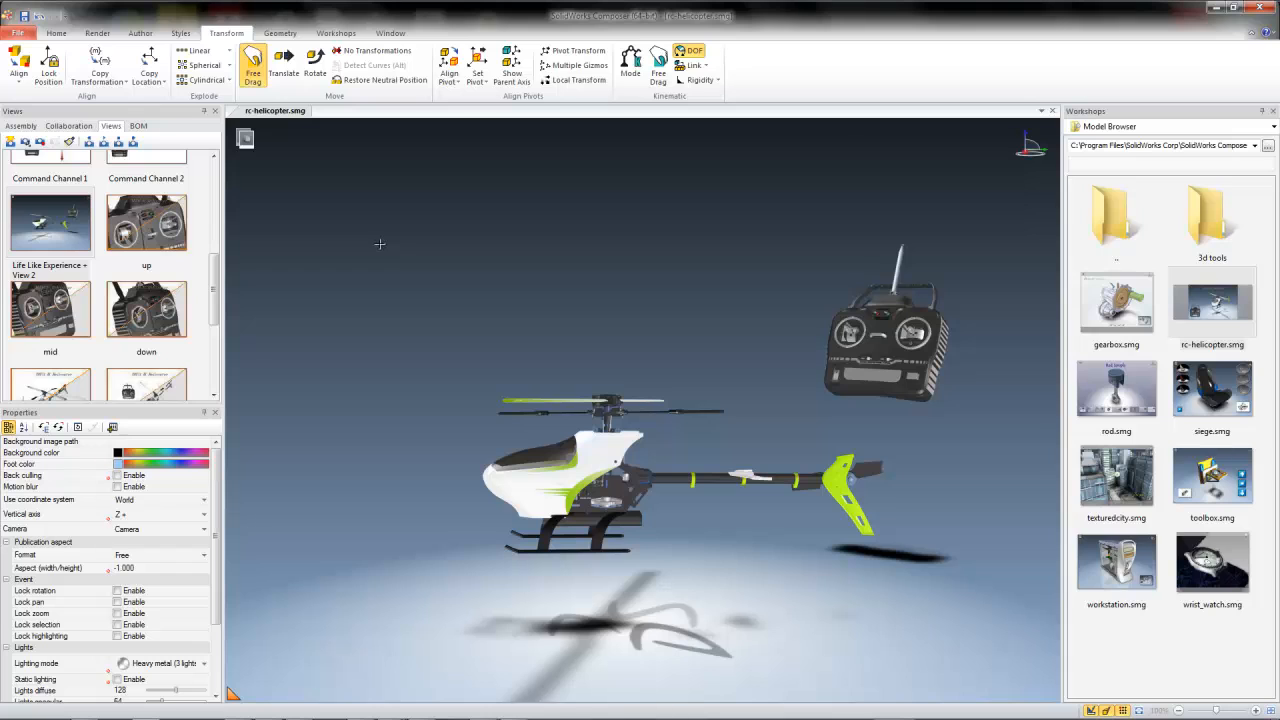
{"action": "mouse_move", "coordinate": [414, 248]}
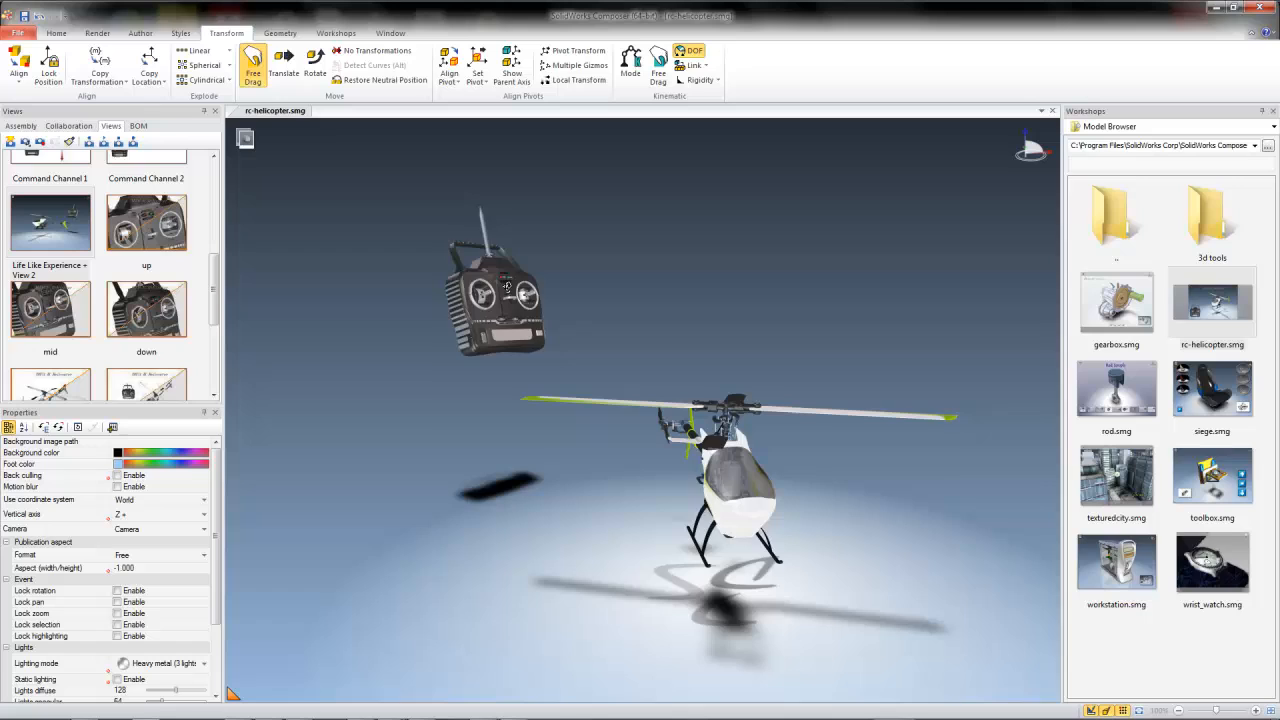
Step: Select the remote controller, switch the Transform tool to Rotate, then clear the selection
{"action": "left_click", "coordinate": [496, 290]}
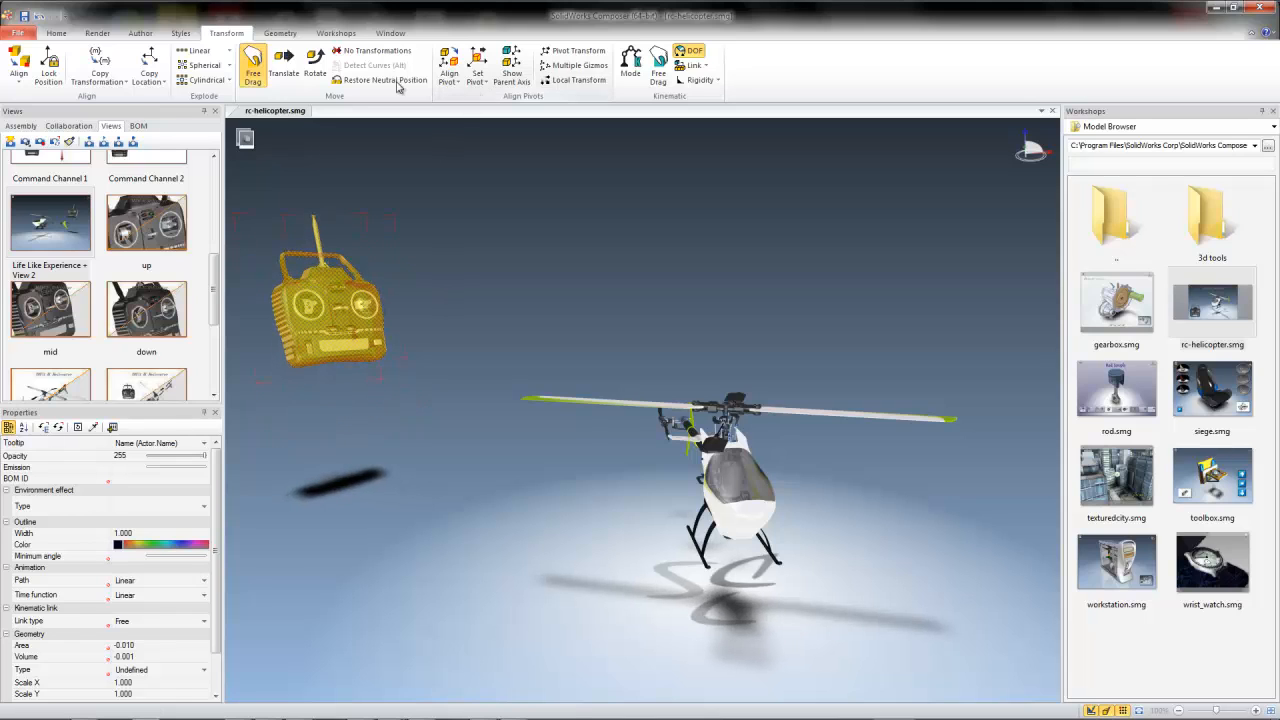
{"action": "left_click", "coordinate": [316, 70]}
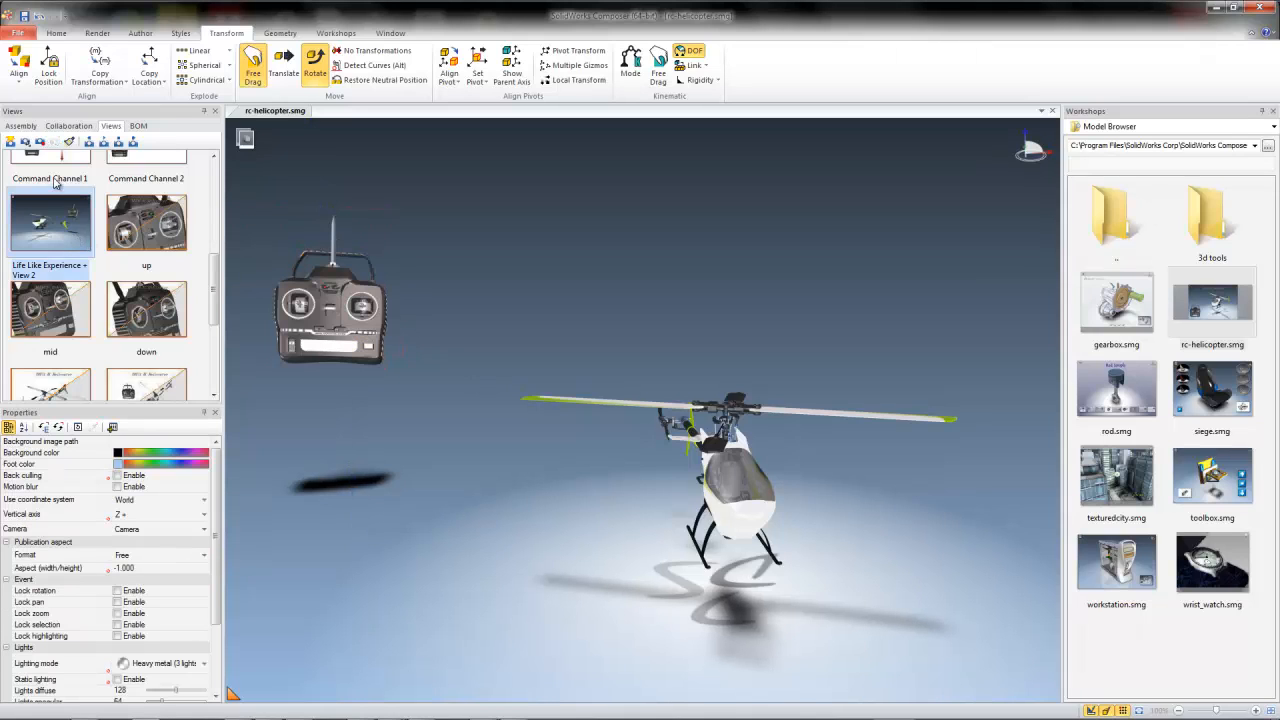
{"action": "mouse_move", "coordinate": [40, 142]}
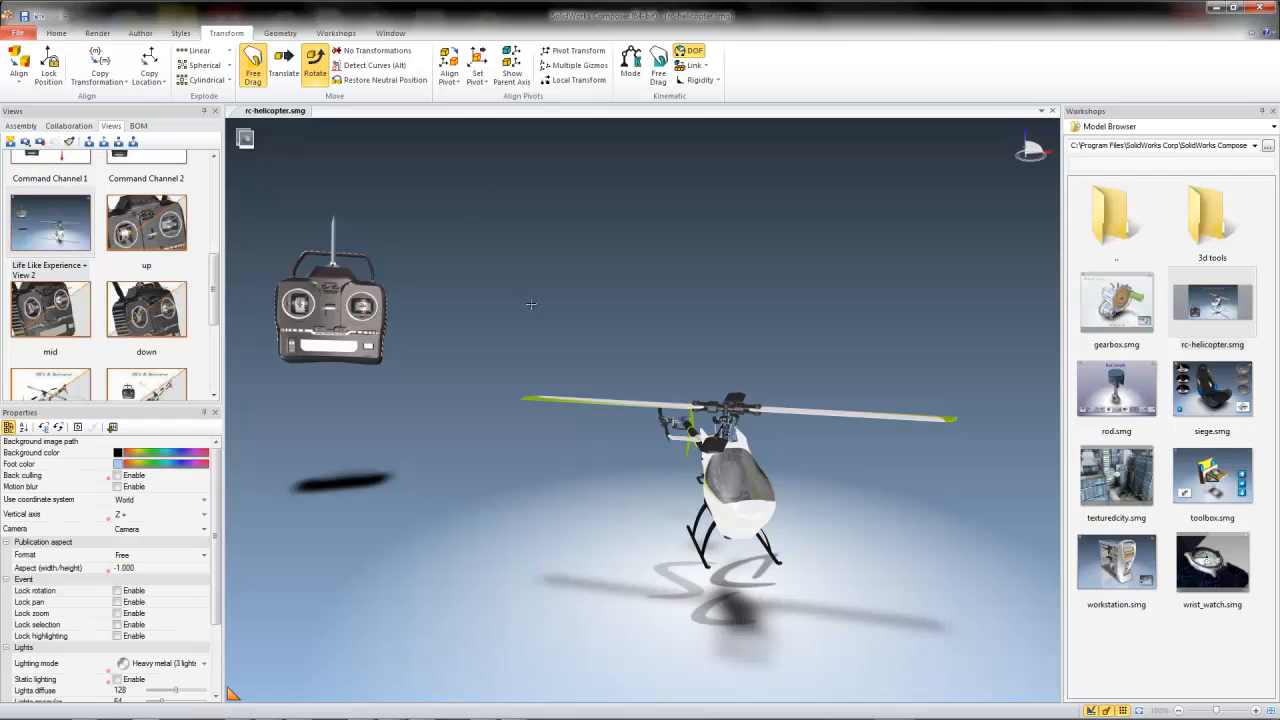
{"action": "left_click", "coordinate": [330, 300]}
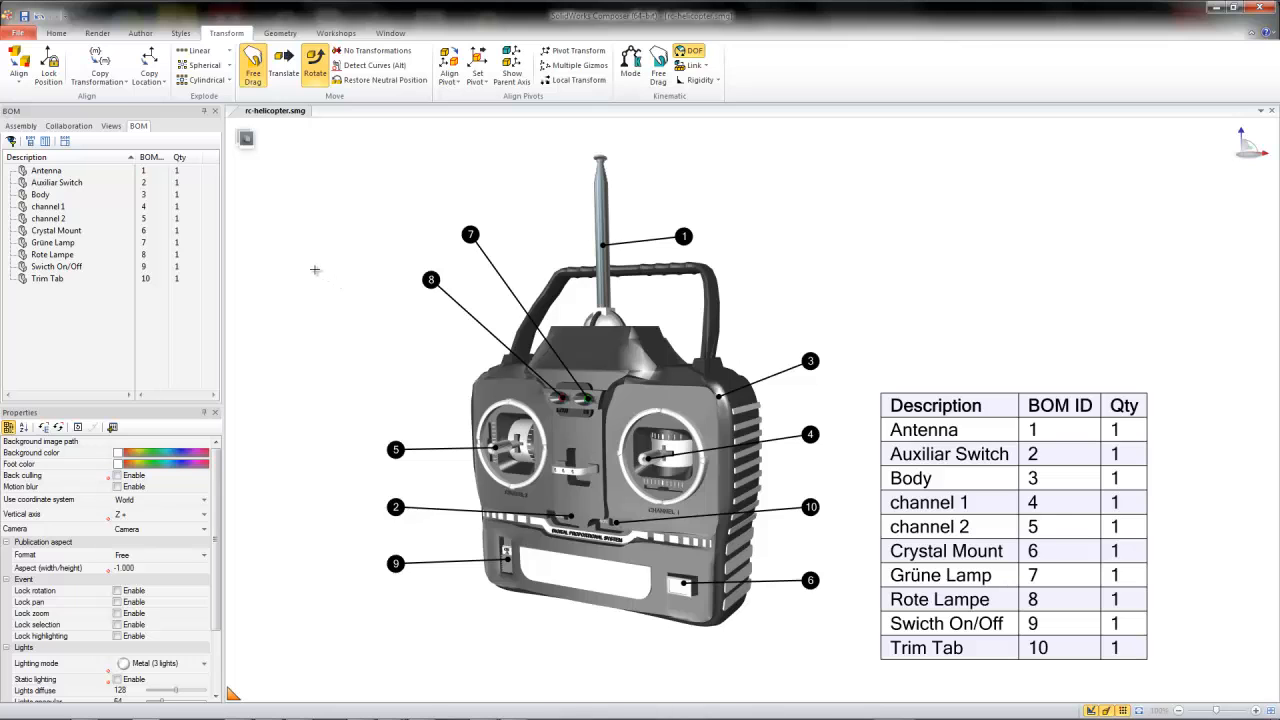
{"action": "mouse_move", "coordinate": [328, 284]}
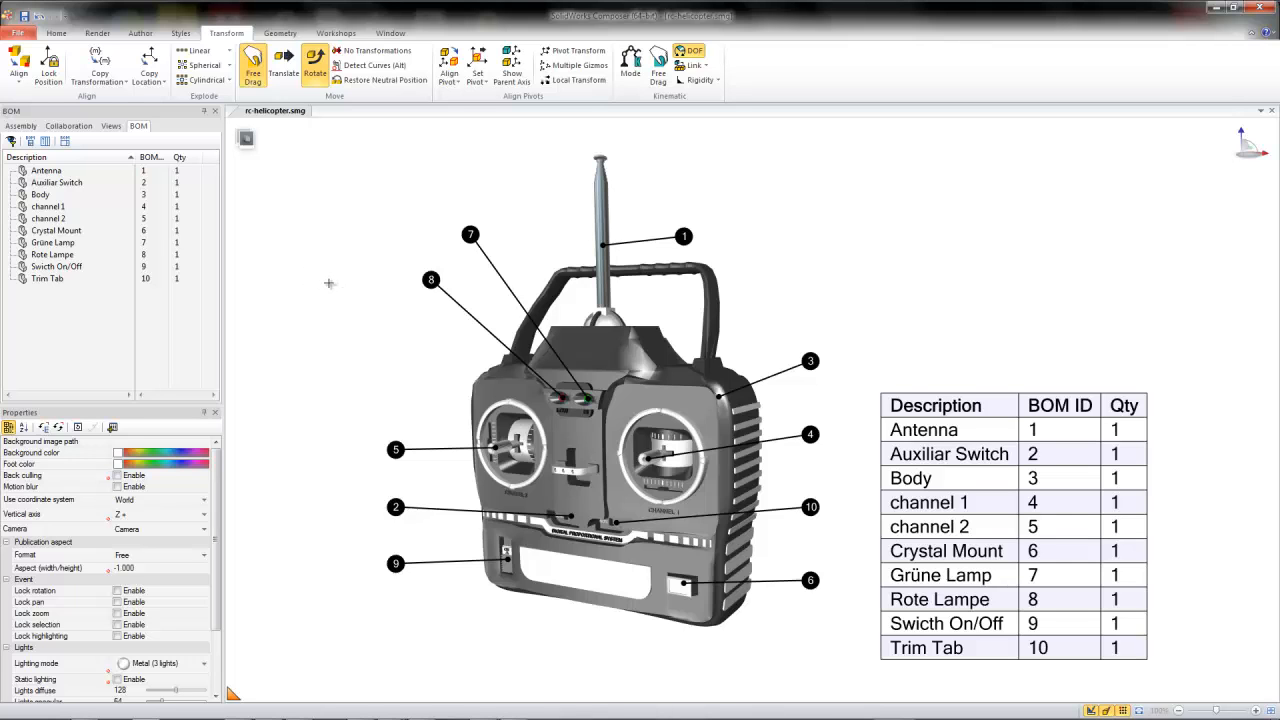
Step: Return to the saved views and set the rotor view's Lighting mode to Soft in Properties
{"action": "left_click", "coordinate": [110, 124]}
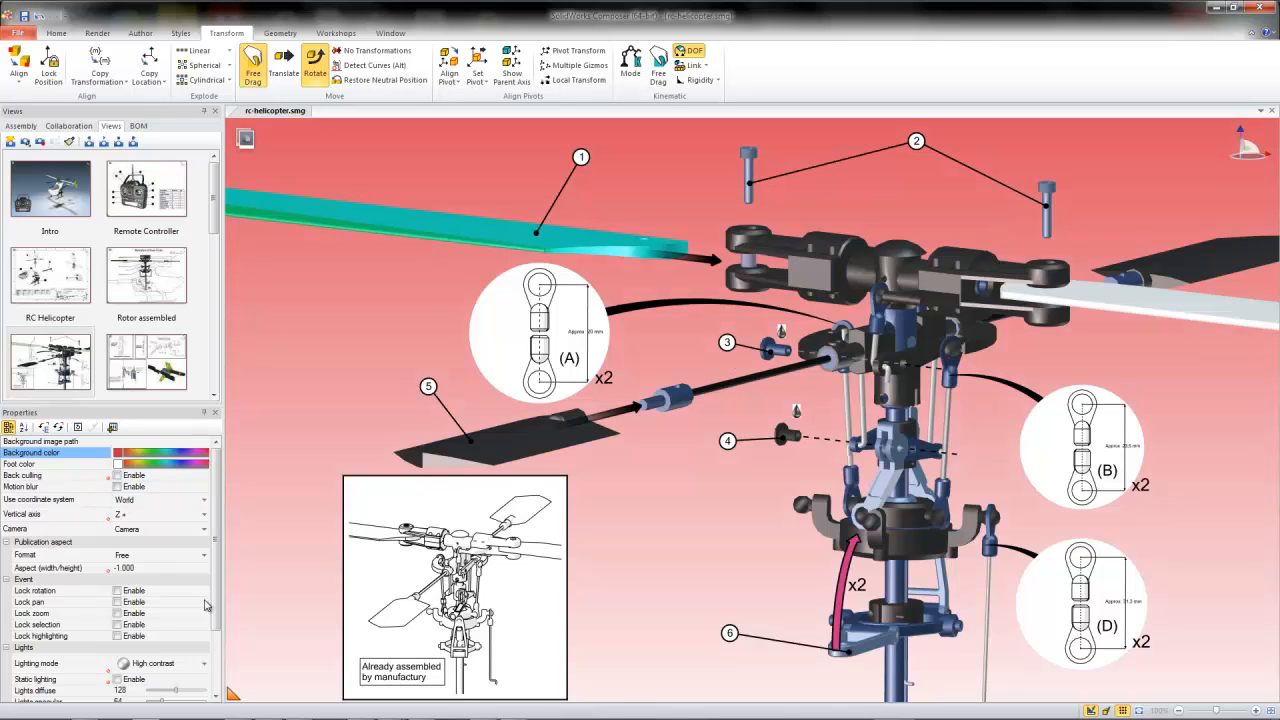
{"action": "scroll", "scroll_direction": "down", "scroll_amount": 3}
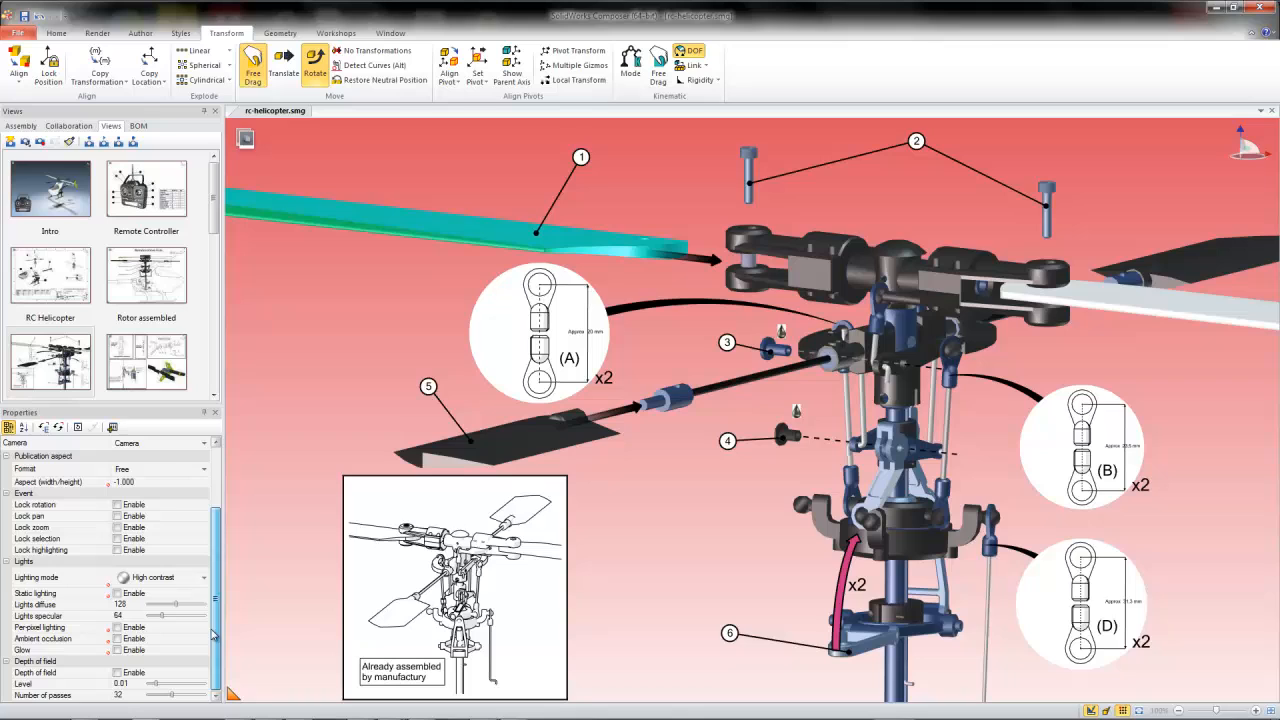
{"action": "left_click", "coordinate": [150, 576]}
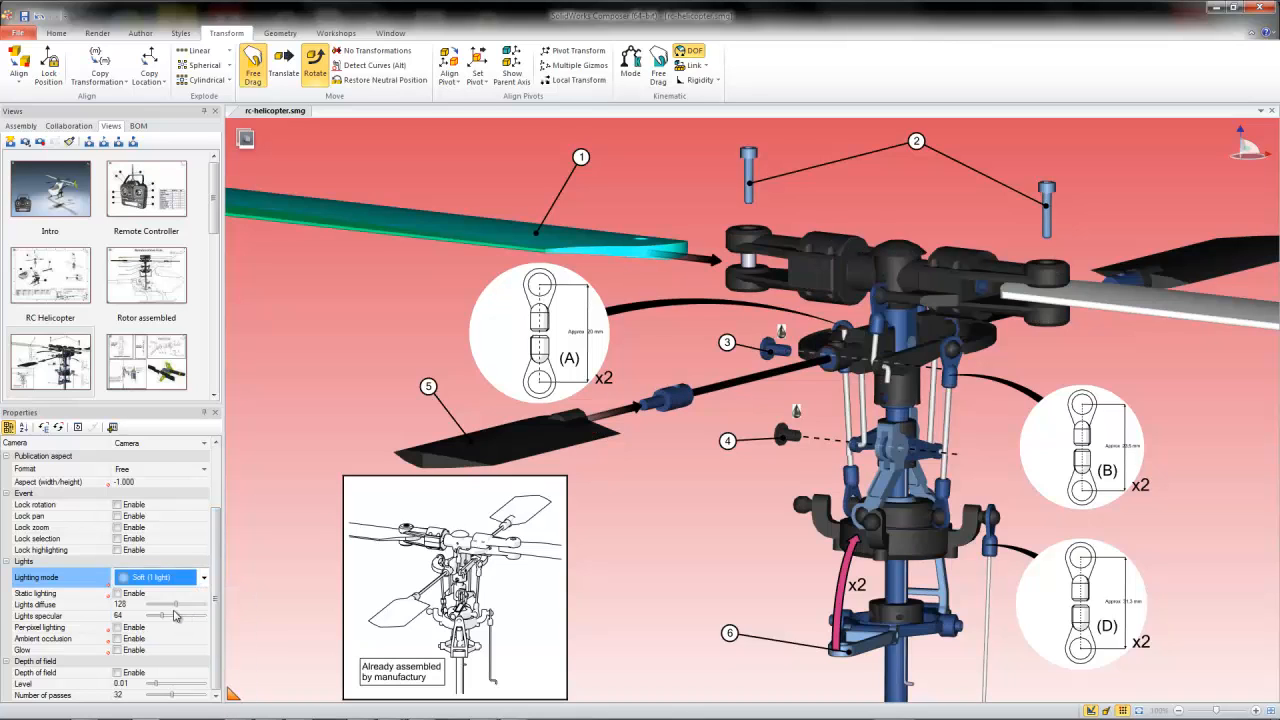